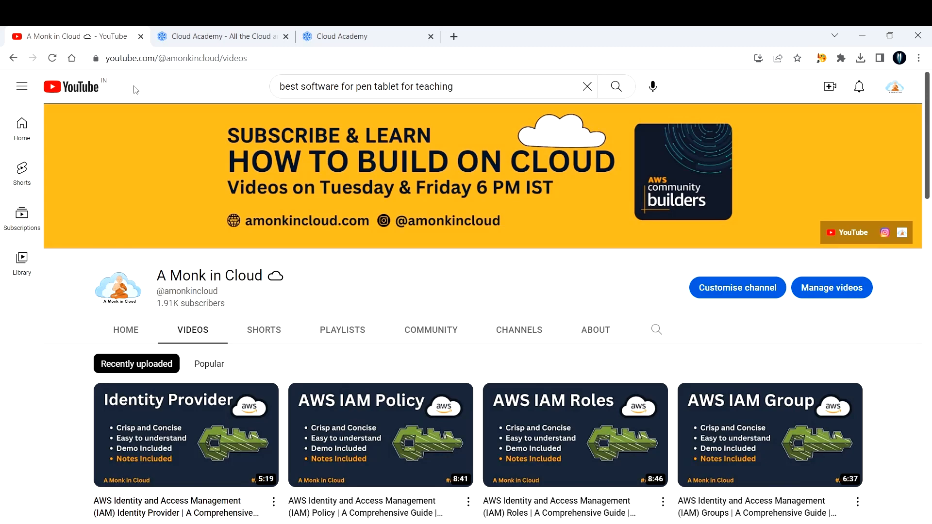
mouse_move(298, 62)
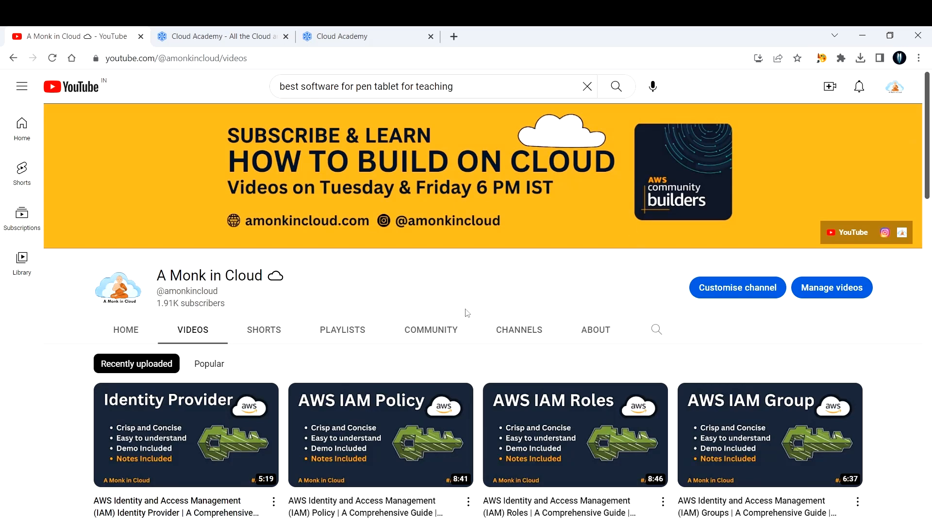
mouse_move(454, 316)
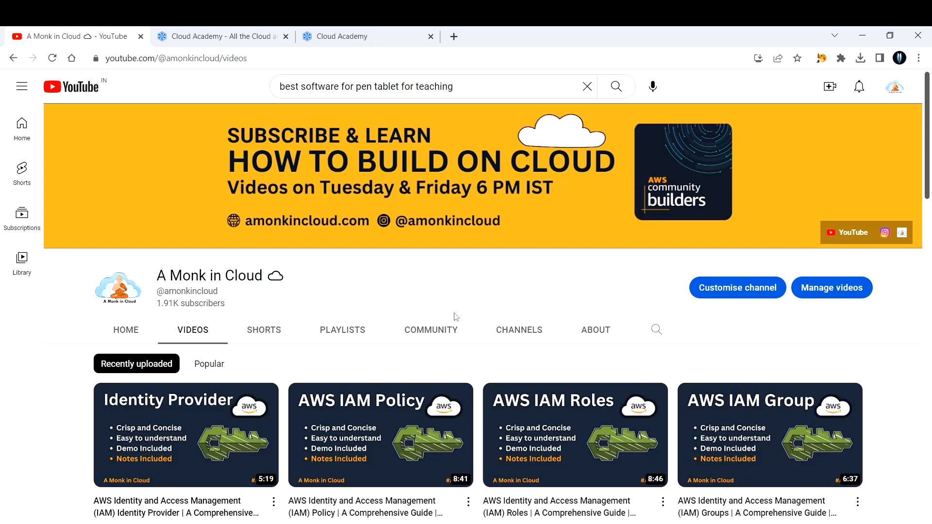
- Switch from the YouTube channel to the Cloud Academy For Individuals landing page
left_click(356, 36)
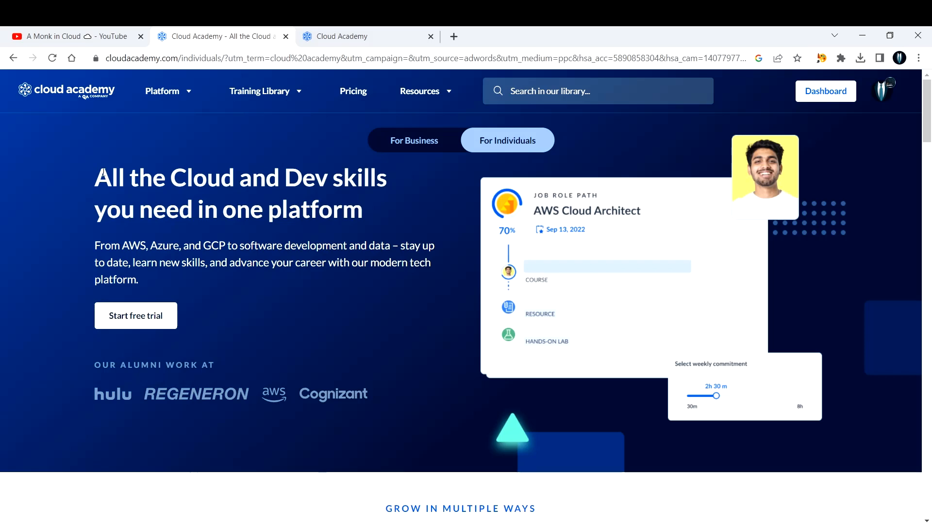
mouse_move(265, 345)
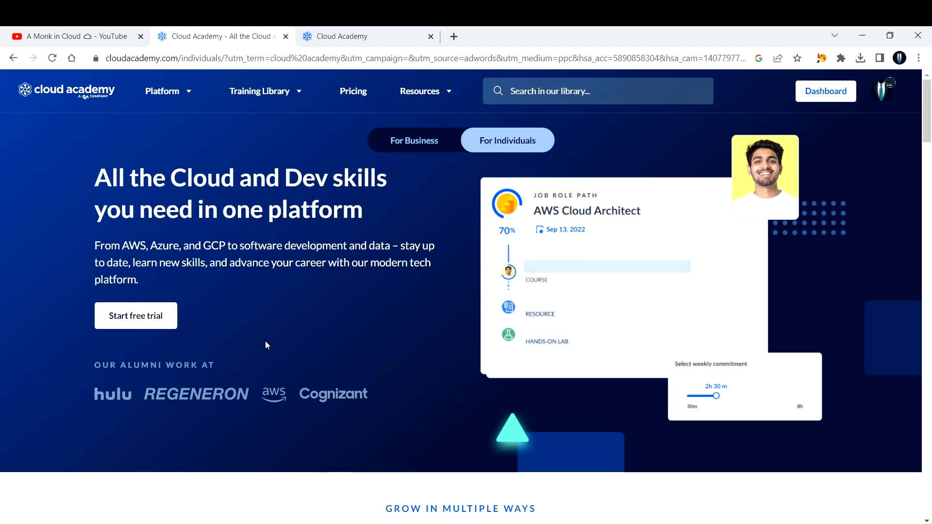
- Scroll down past the skills growth chart to the Explore our content section
scroll("down", 3)
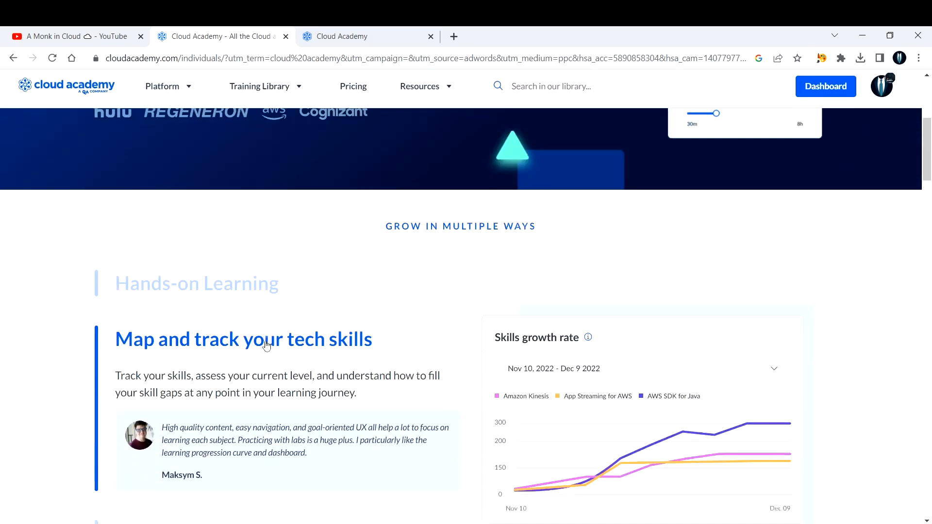
scroll("down", 3)
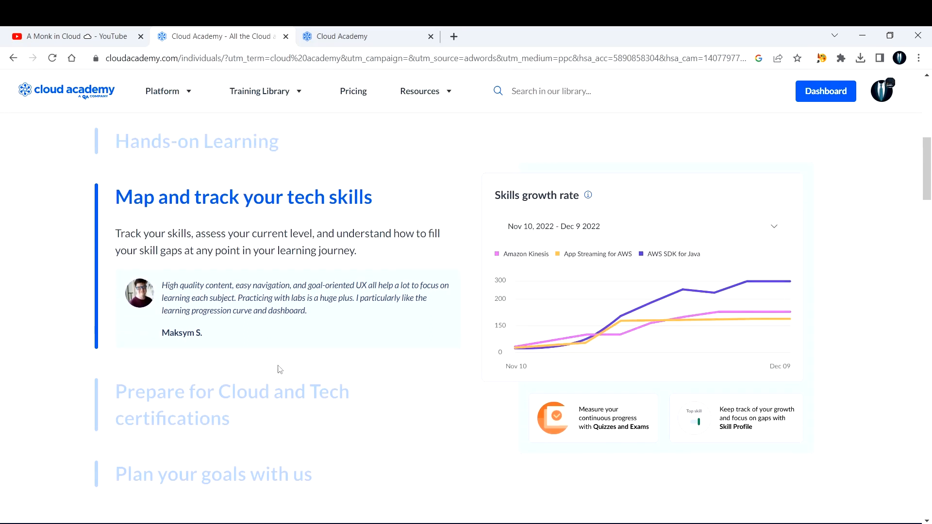
mouse_move(263, 386)
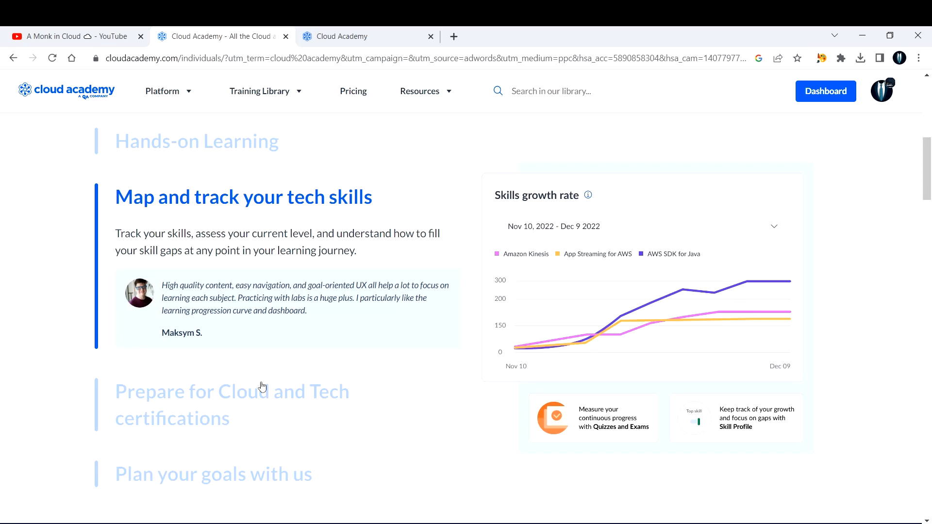
mouse_move(474, 209)
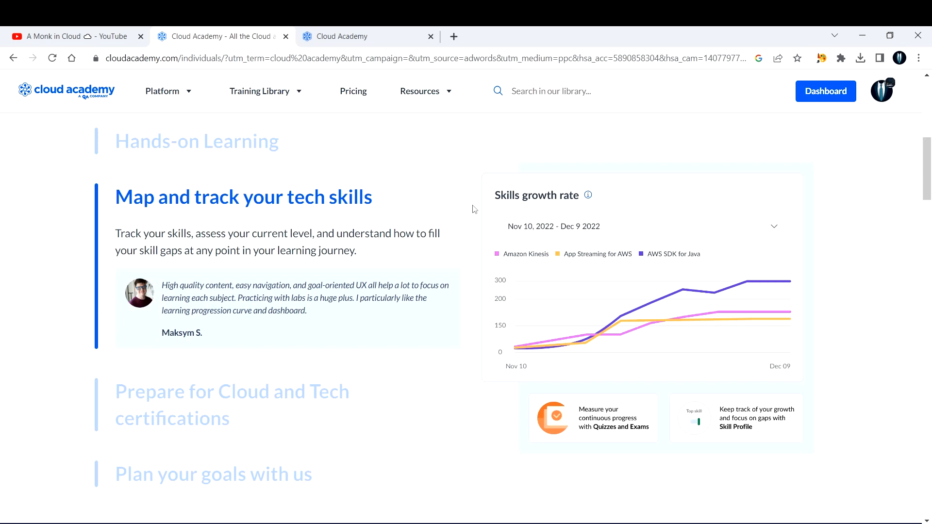
mouse_move(485, 260)
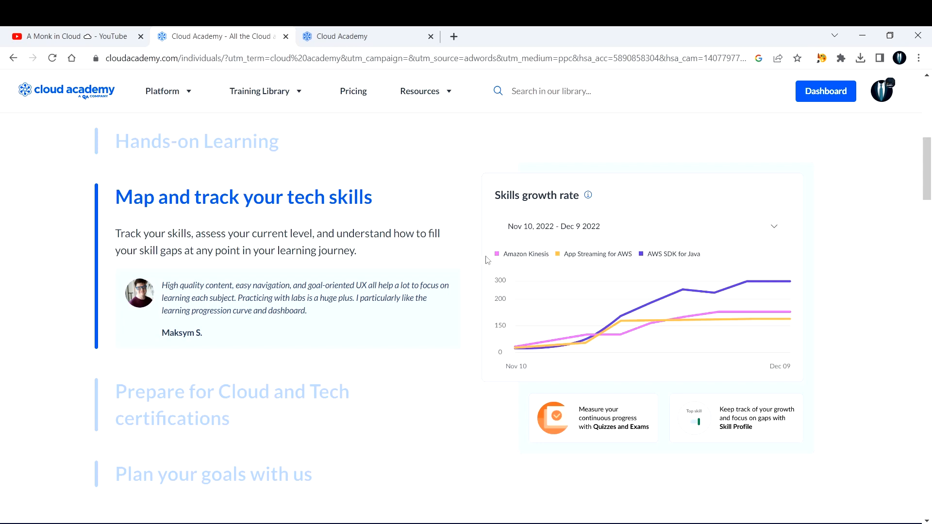
mouse_move(468, 229)
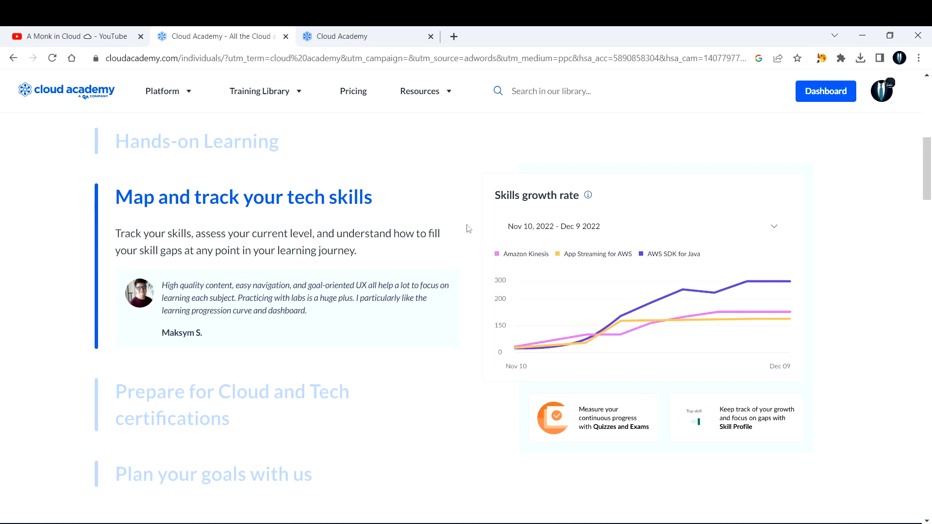
scroll("down", 3)
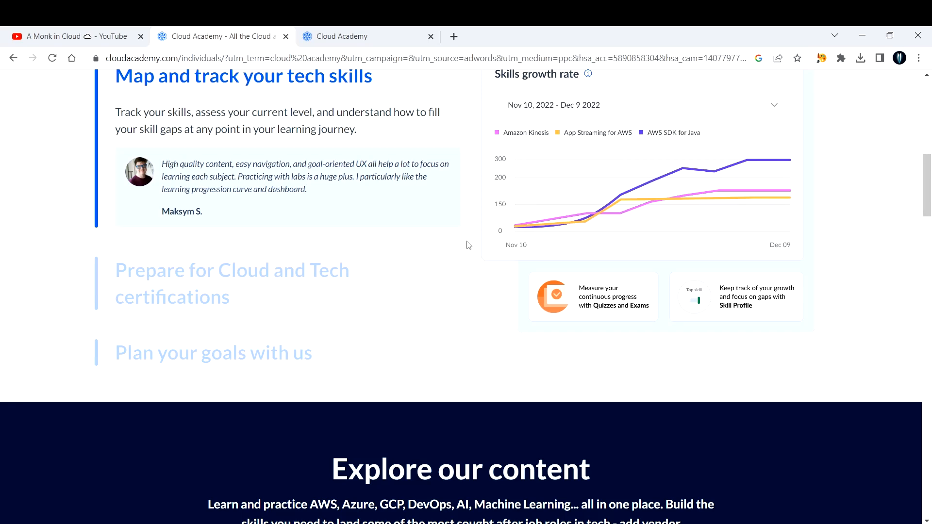
scroll("down", 3)
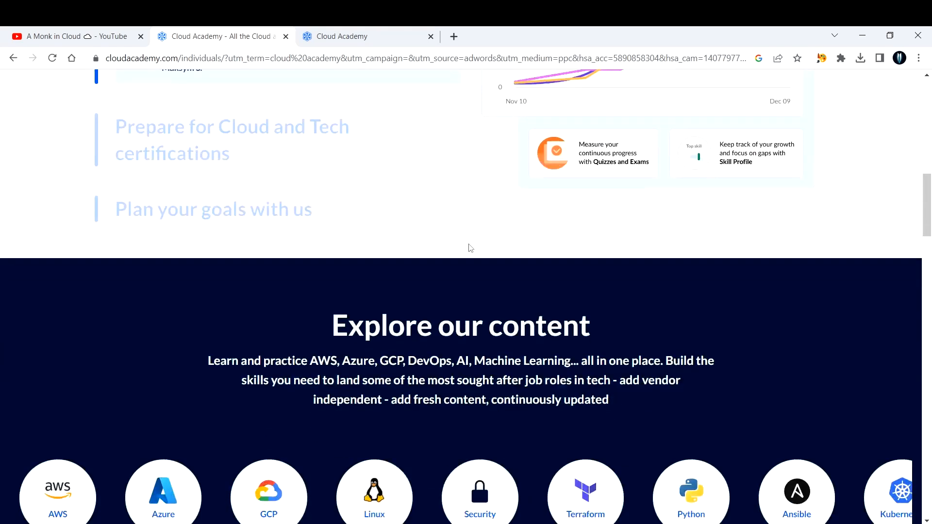
- Scroll past the Kubernetes and DevOps topics down to the learner reviews section
scroll("down", 3)
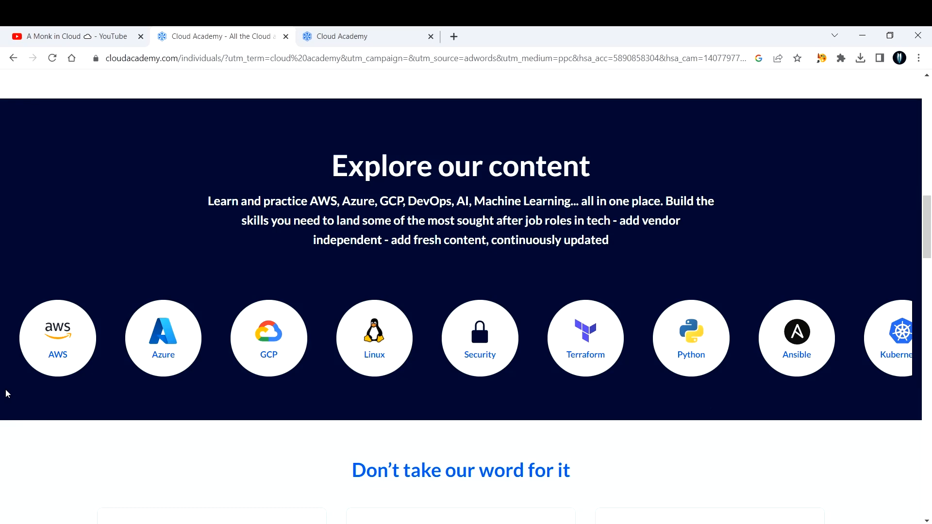
mouse_move(268, 345)
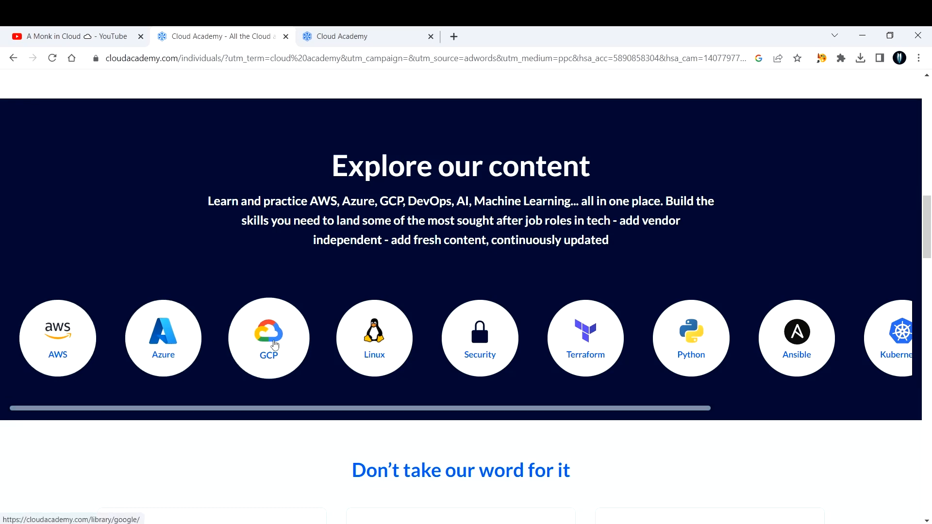
mouse_move(479, 344)
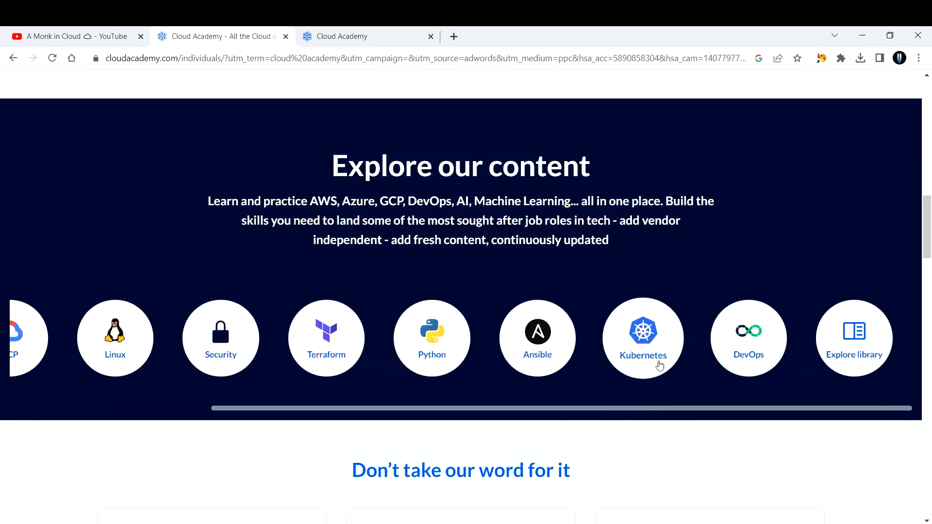
mouse_move(854, 357)
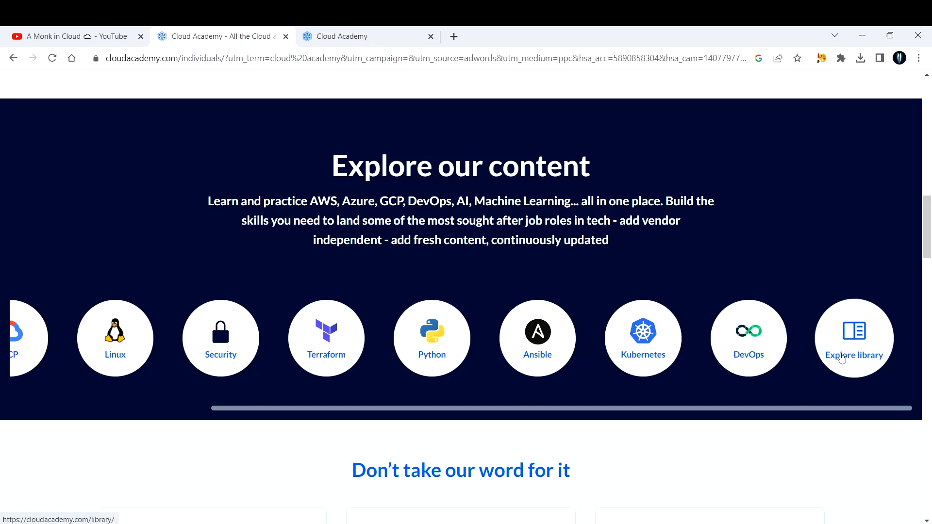
scroll("down", 3)
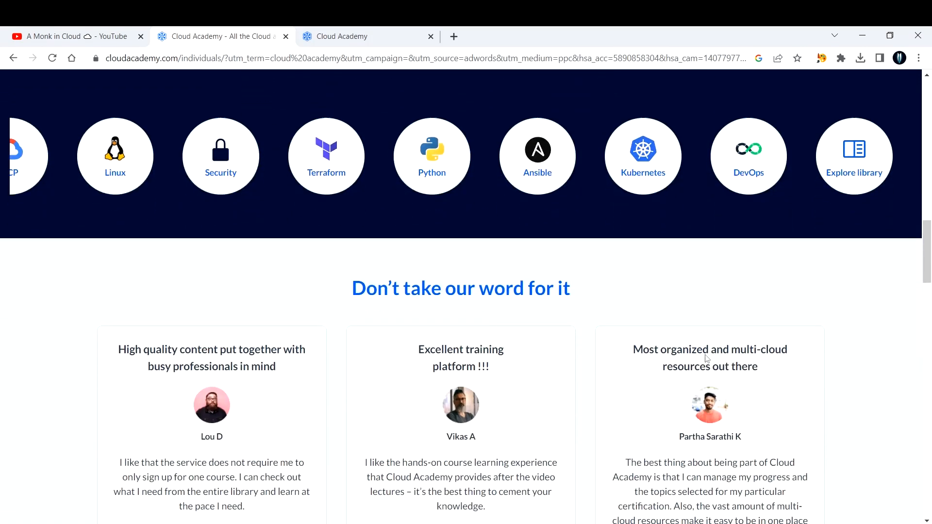
scroll("down", 3)
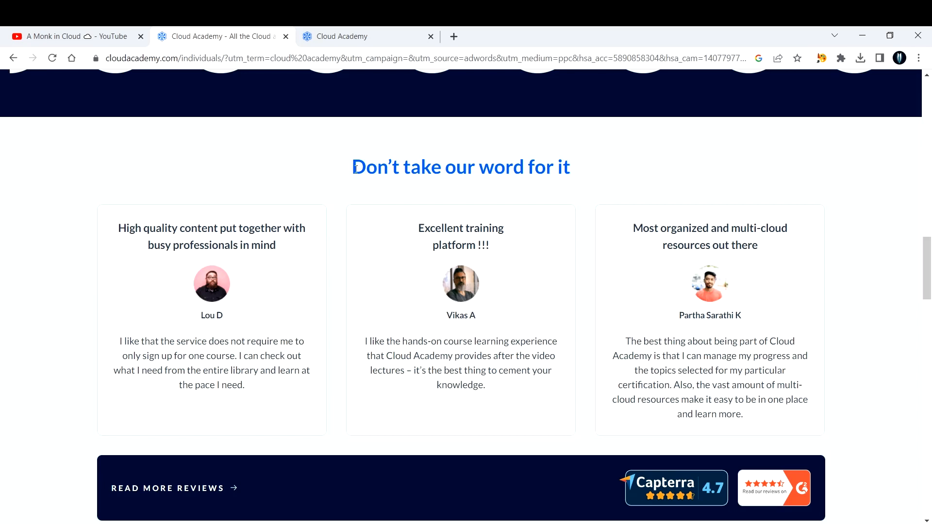
mouse_move(408, 117)
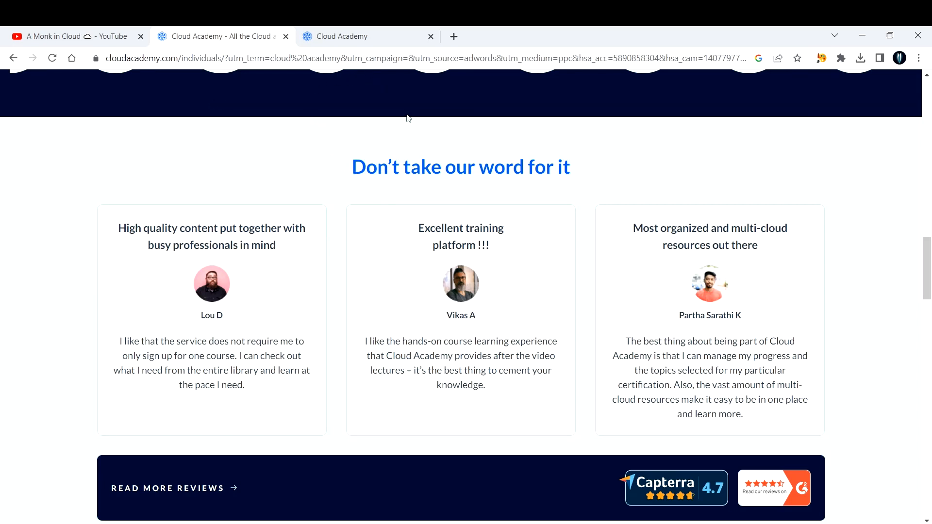
mouse_move(653, 187)
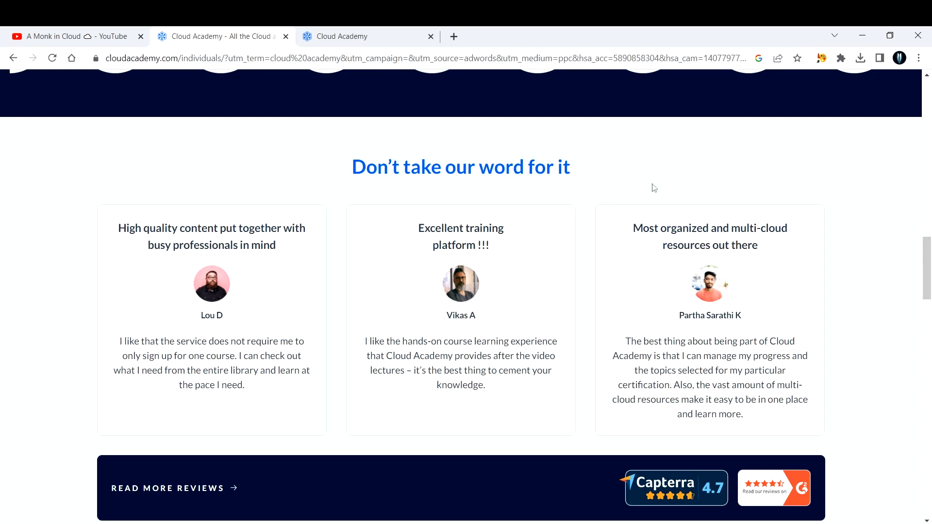
- Scroll through the Learn from the best instructors and Discord community sections
scroll("down", 3)
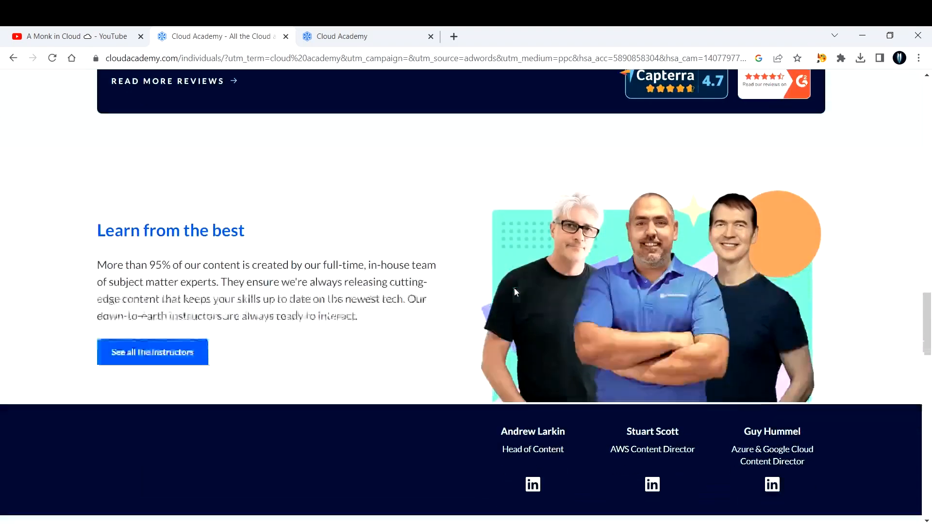
scroll("down", 3)
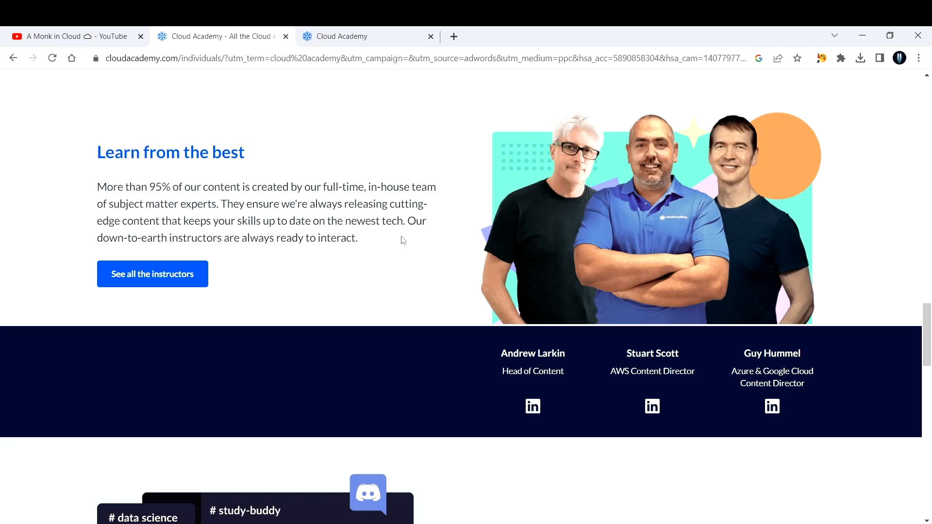
scroll("down", 3)
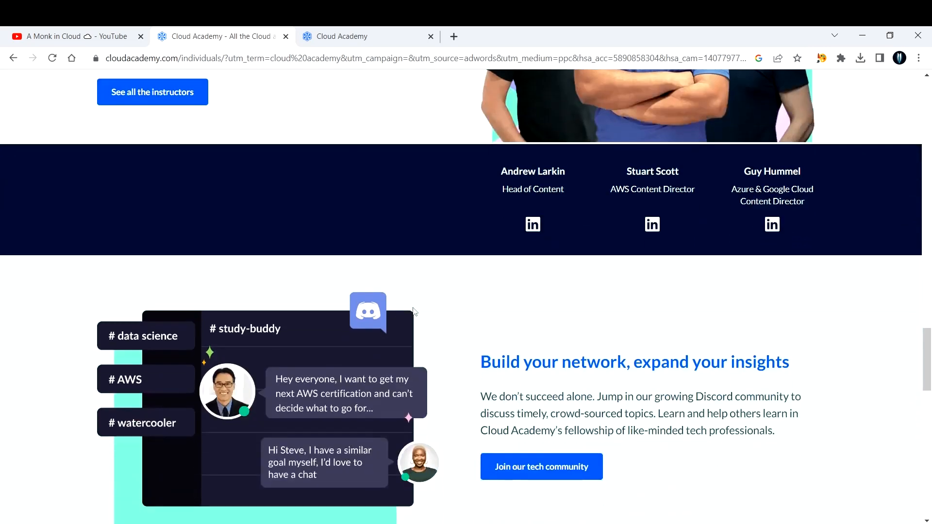
scroll("down", 3)
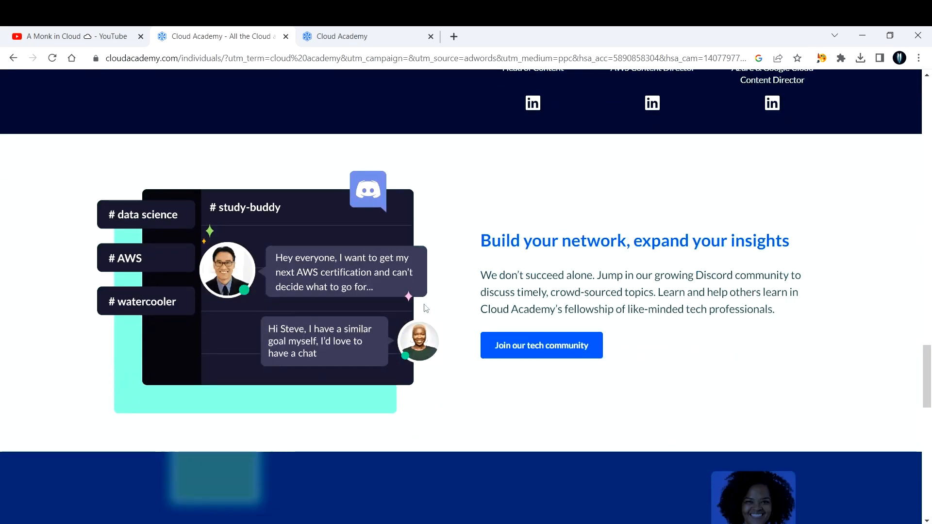
scroll("down", 3)
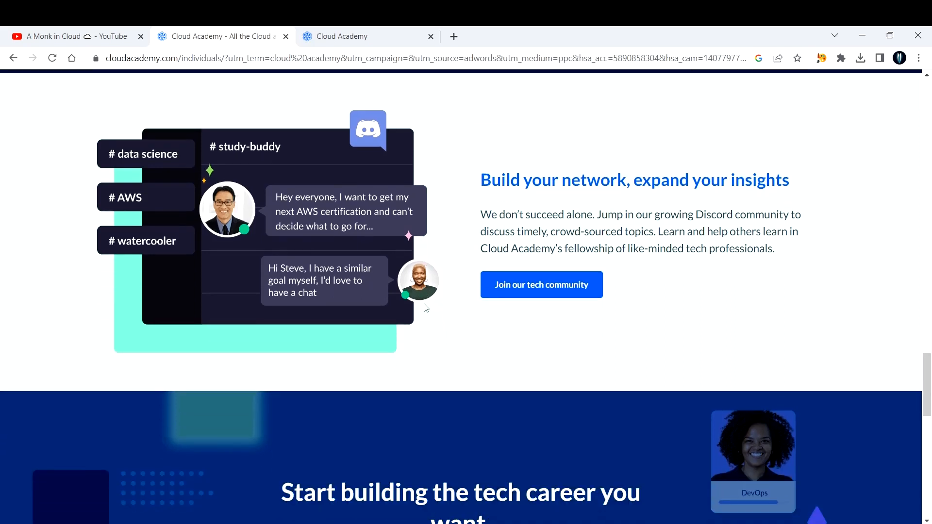
mouse_move(445, 331)
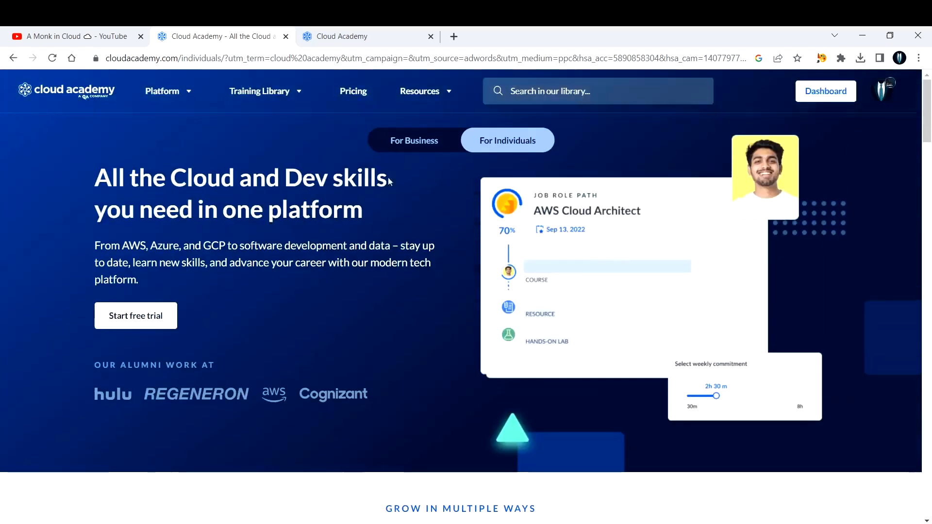
- Go to the learning dashboard and expand the Browse Library category list
left_click(825, 91)
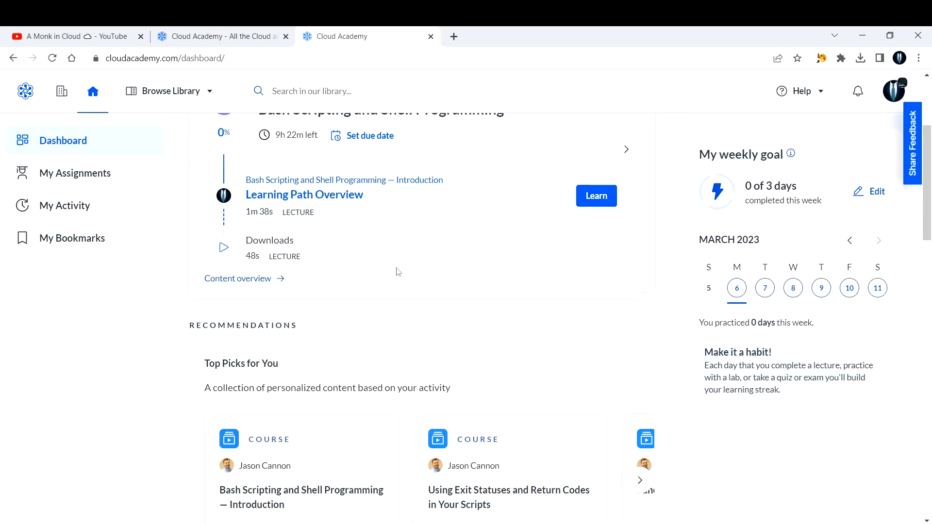
mouse_move(393, 322)
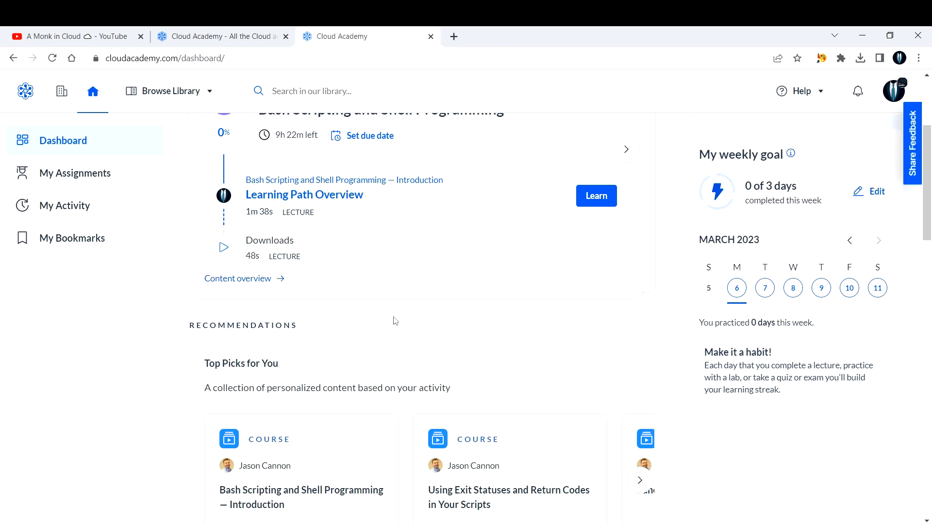
mouse_move(354, 328)
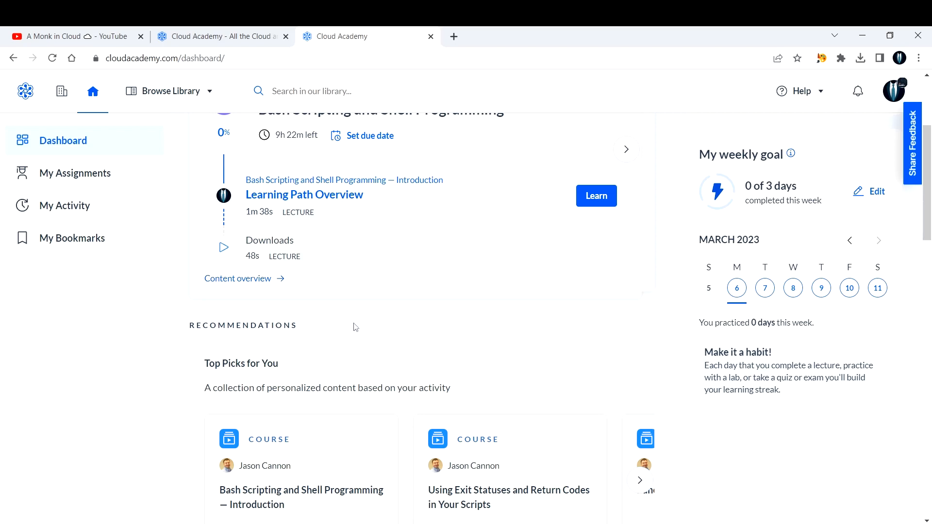
mouse_move(736, 288)
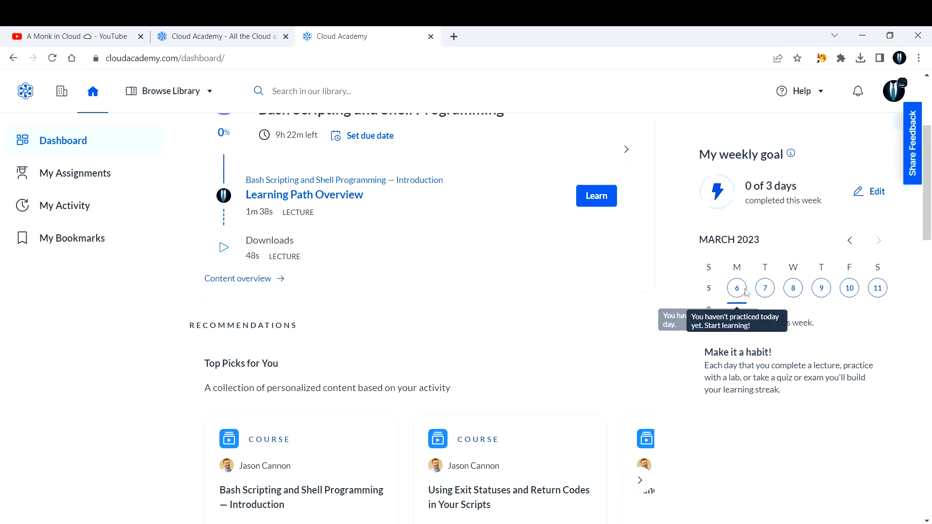
mouse_move(848, 294)
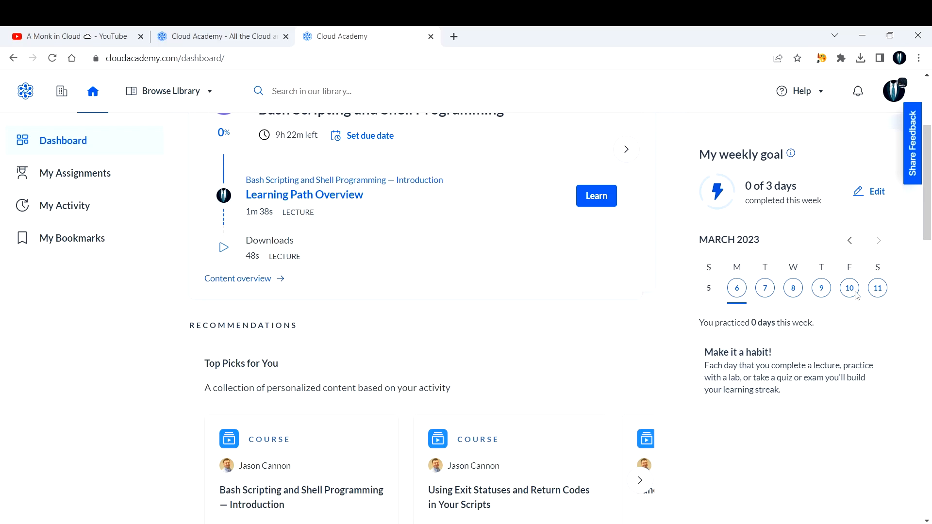
mouse_move(824, 273)
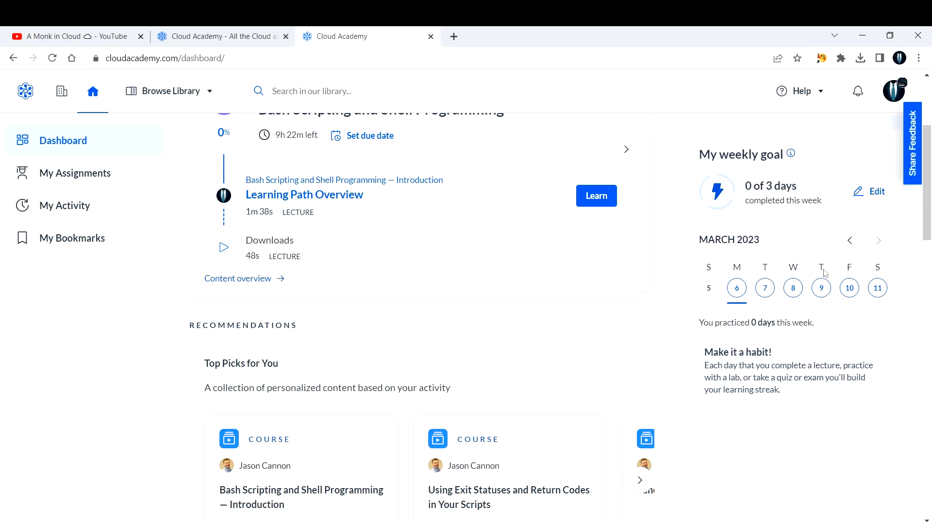
mouse_move(765, 288)
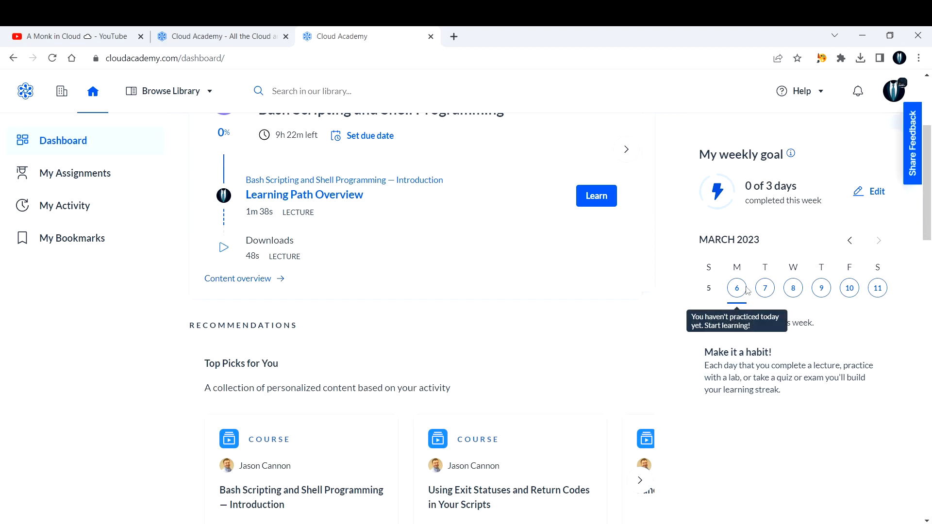
mouse_move(739, 198)
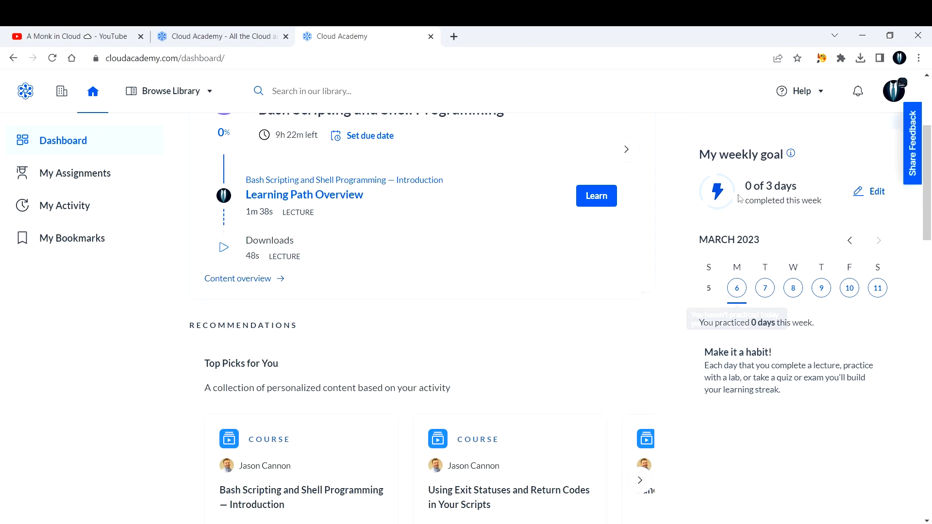
mouse_move(737, 215)
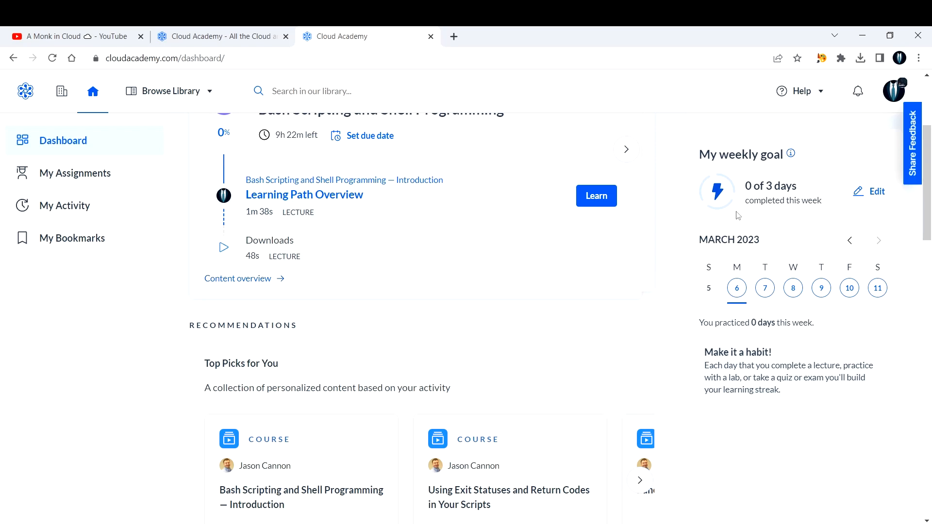
mouse_move(646, 332)
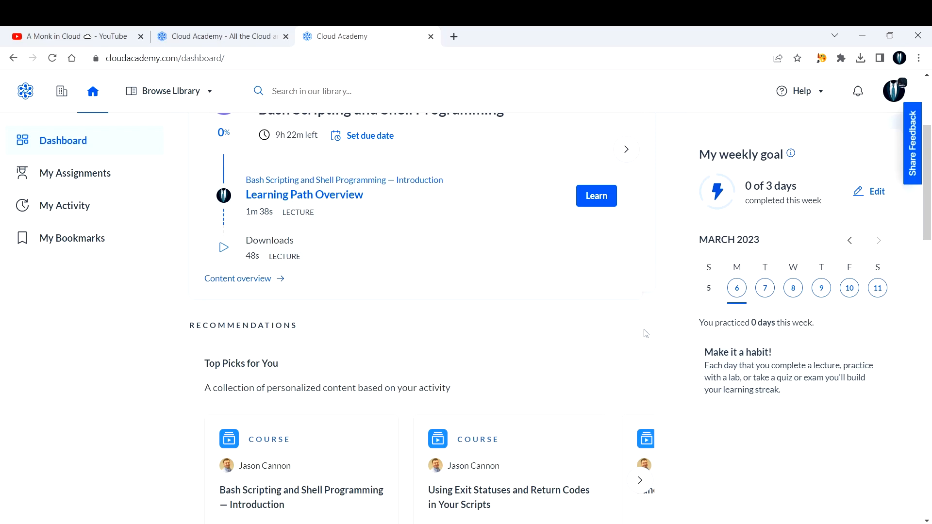
mouse_move(276, 319)
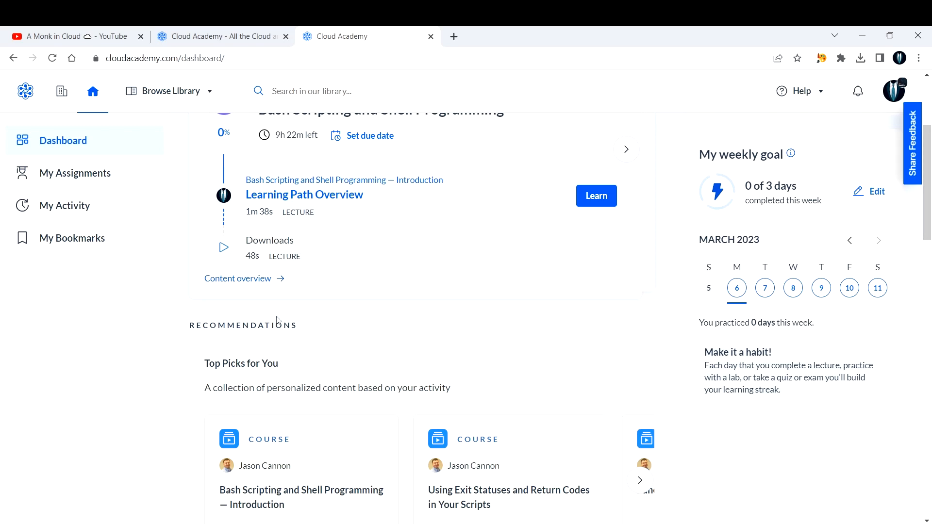
left_click(170, 91)
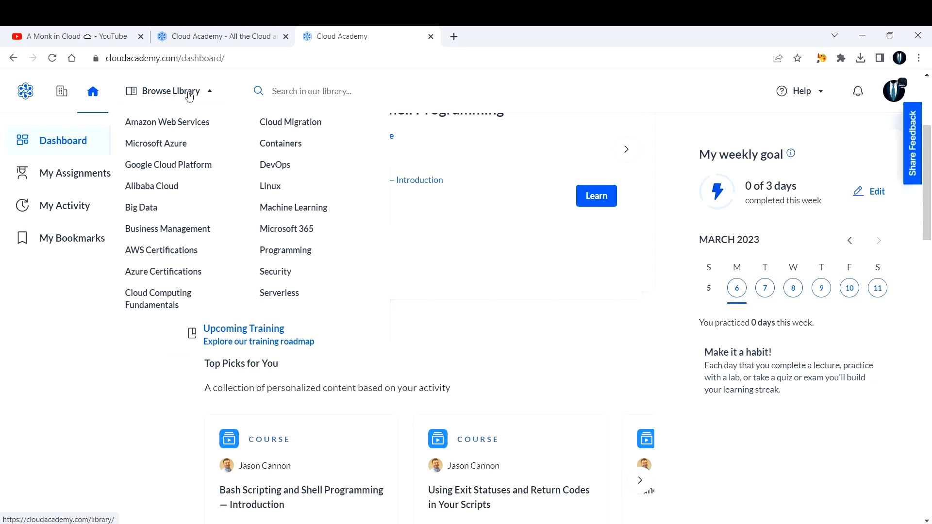
mouse_move(184, 115)
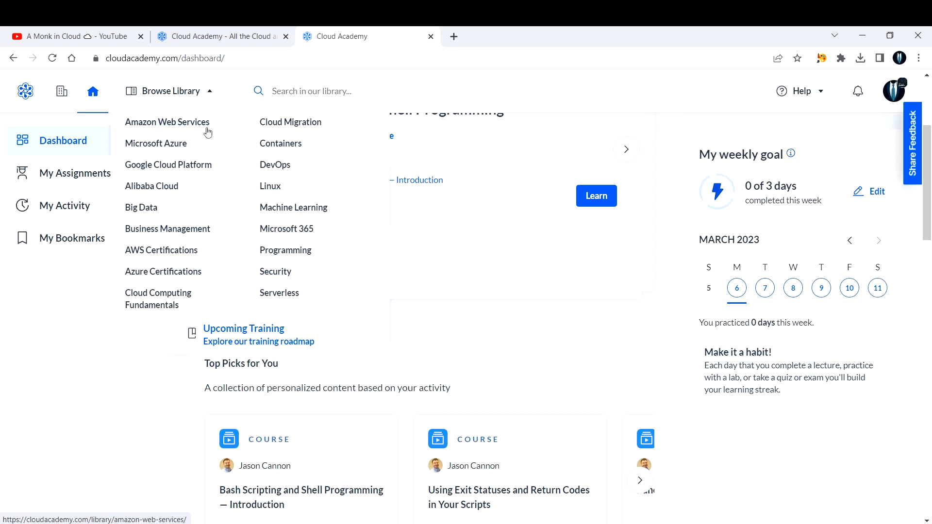
- Choose Amazon Web Services from Browse Library and show all its content types
left_click(167, 122)
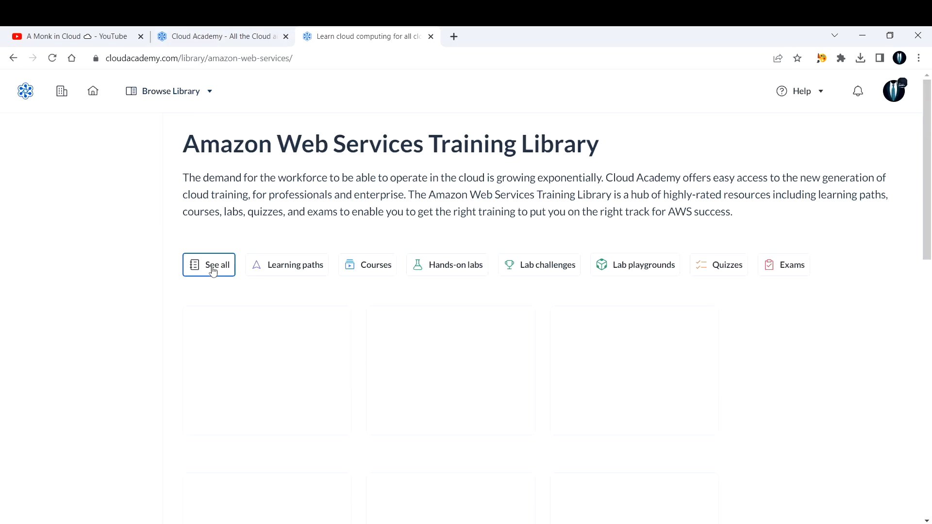
left_click(171, 91)
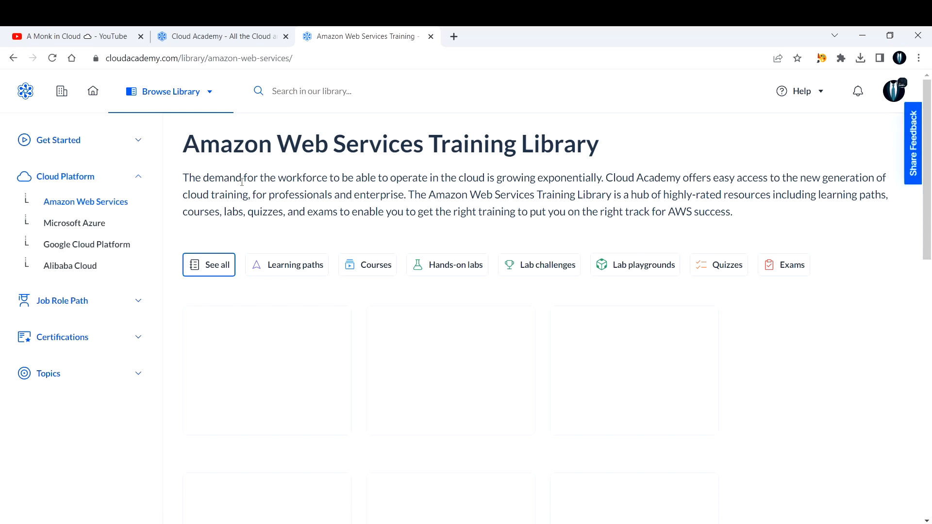
mouse_move(180, 218)
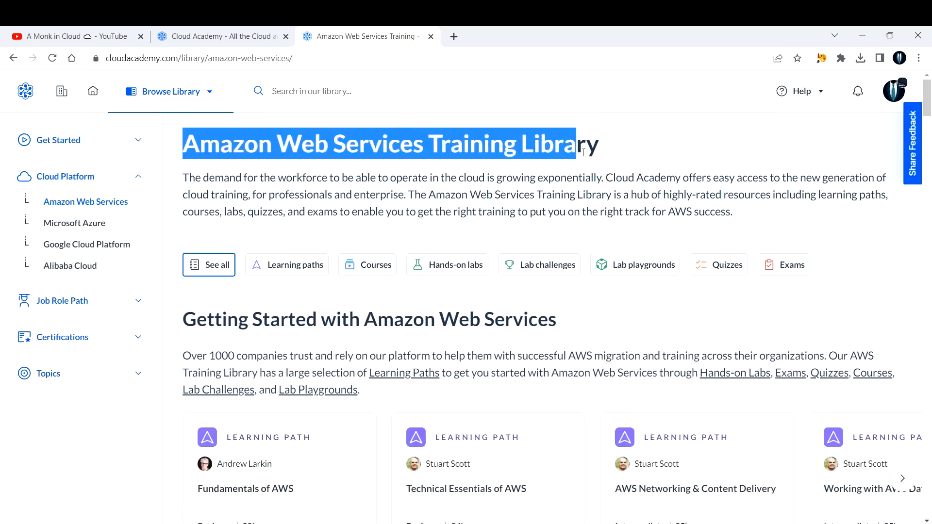
left_click(205, 191)
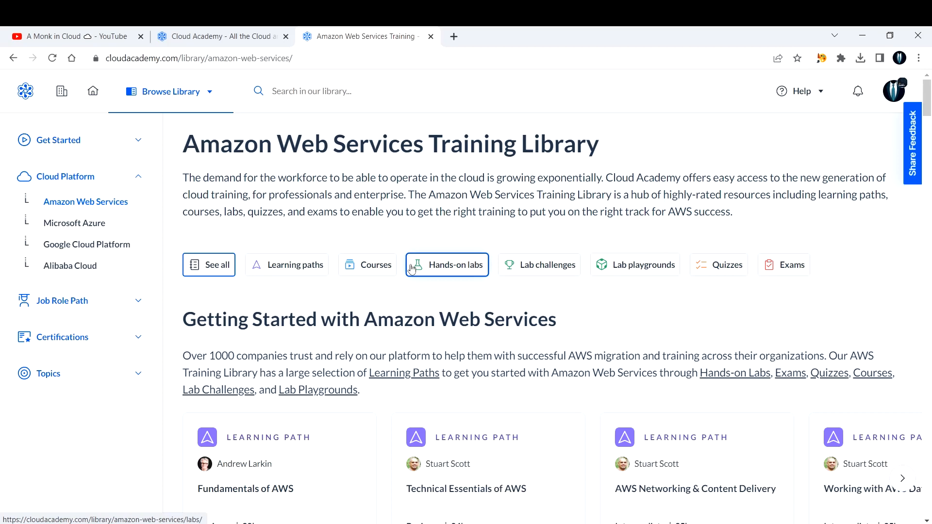
mouse_move(412, 276)
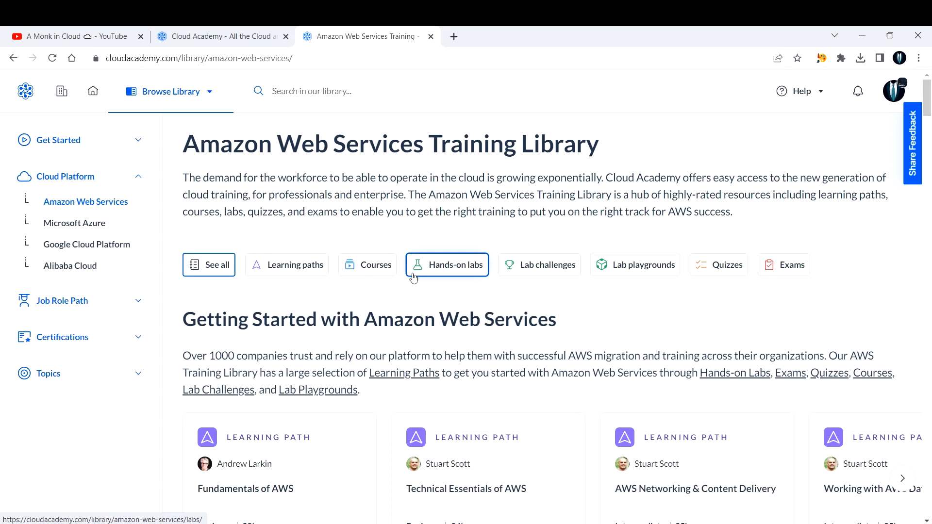
mouse_move(398, 282)
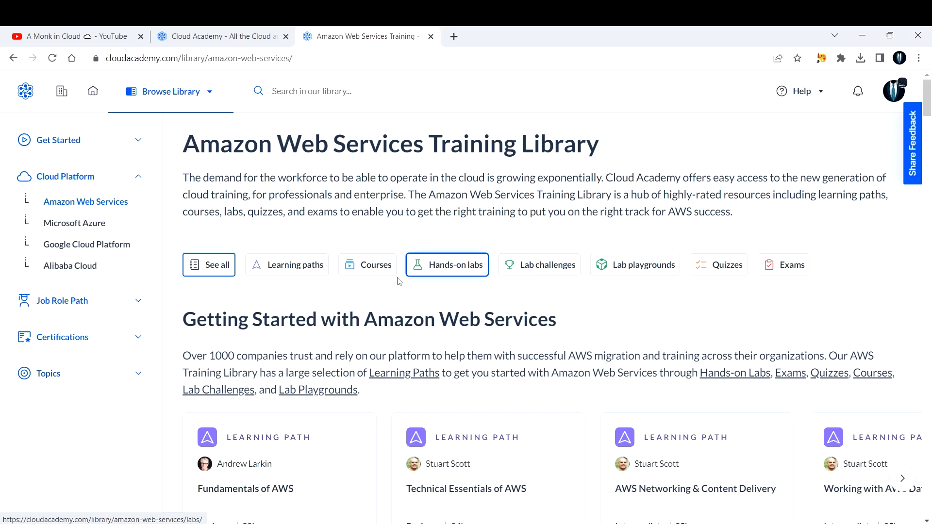
left_click(367, 264)
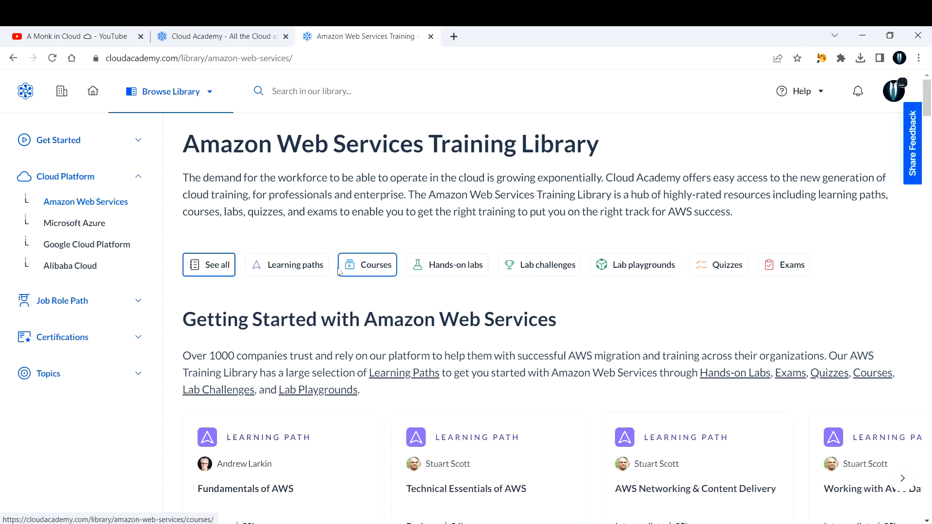
mouse_move(446, 264)
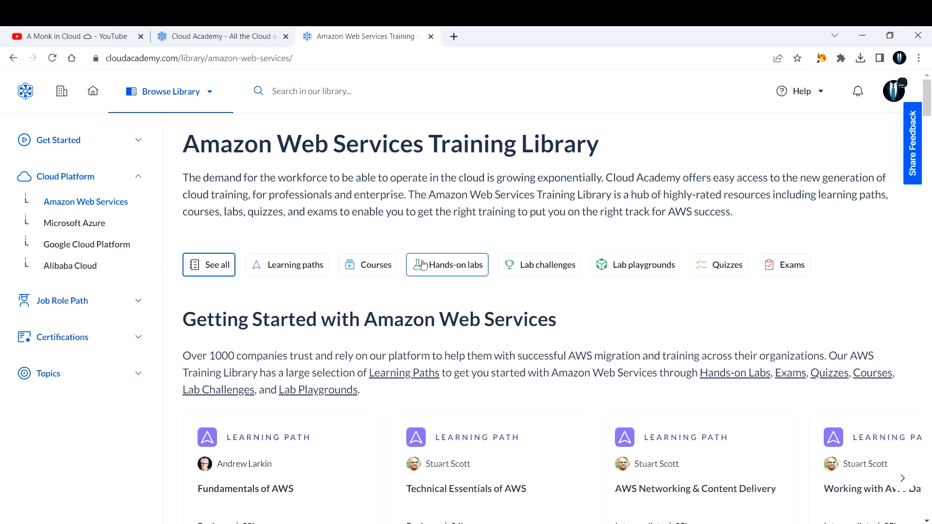
mouse_move(481, 291)
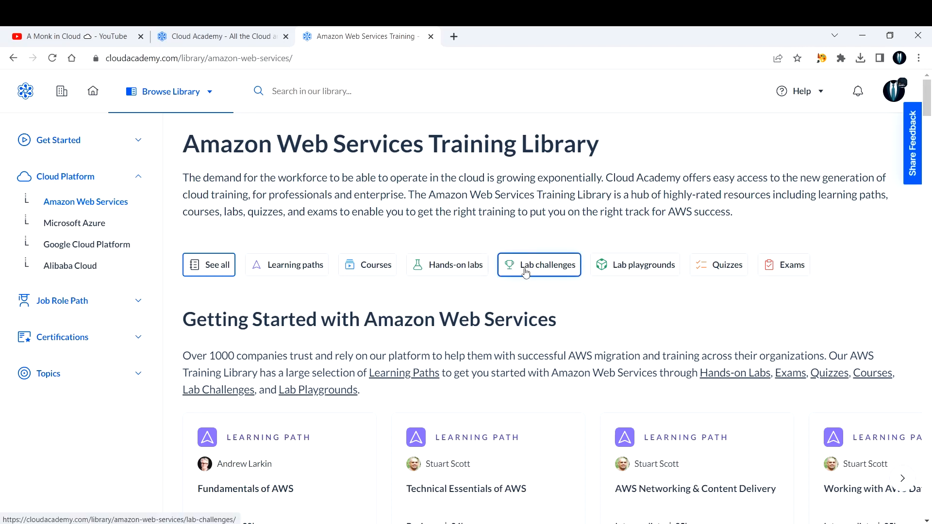
mouse_move(525, 264)
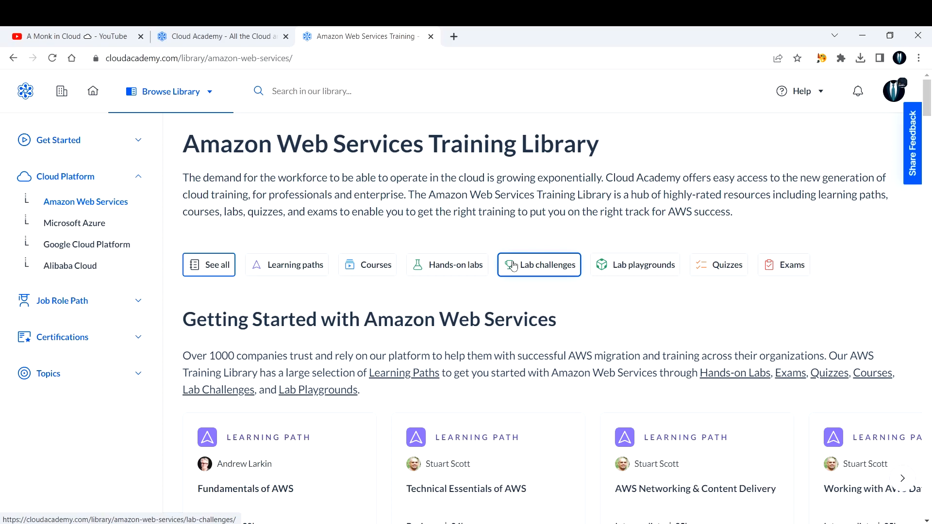
mouse_move(509, 260)
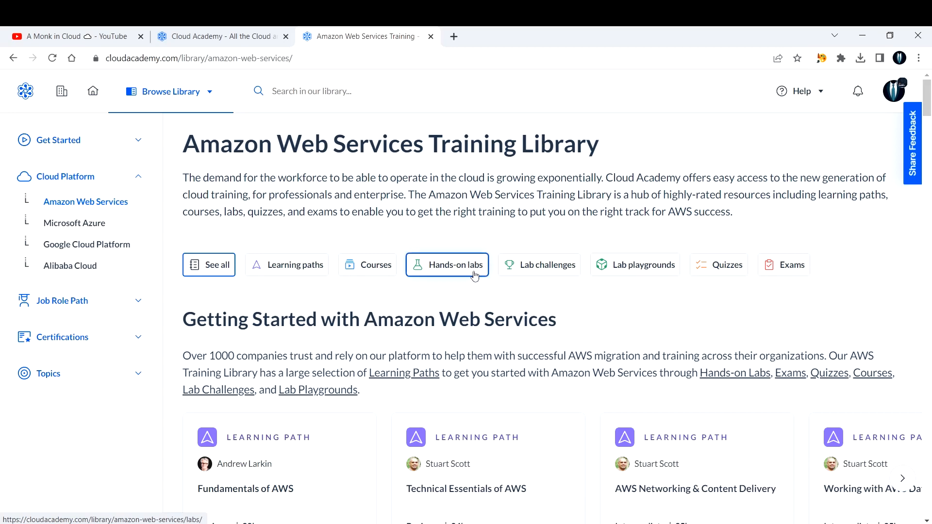
mouse_move(472, 278)
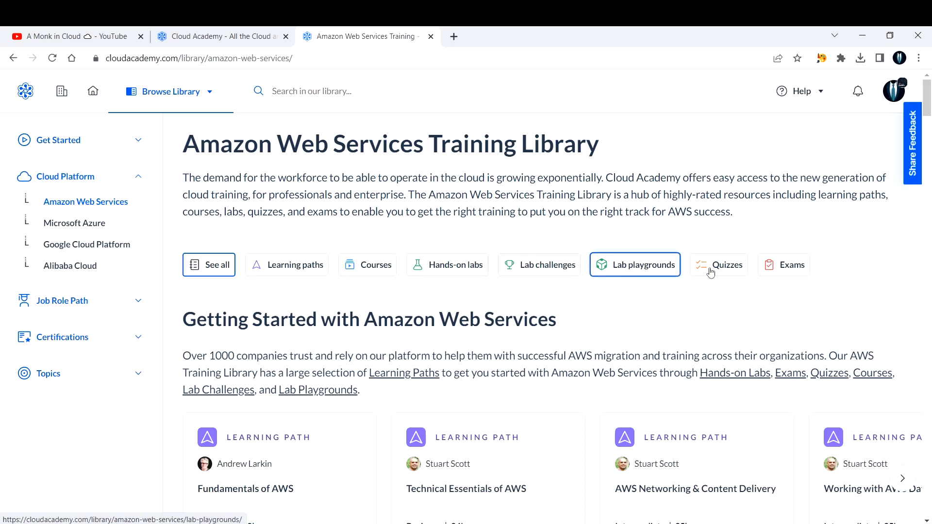
left_click(726, 264)
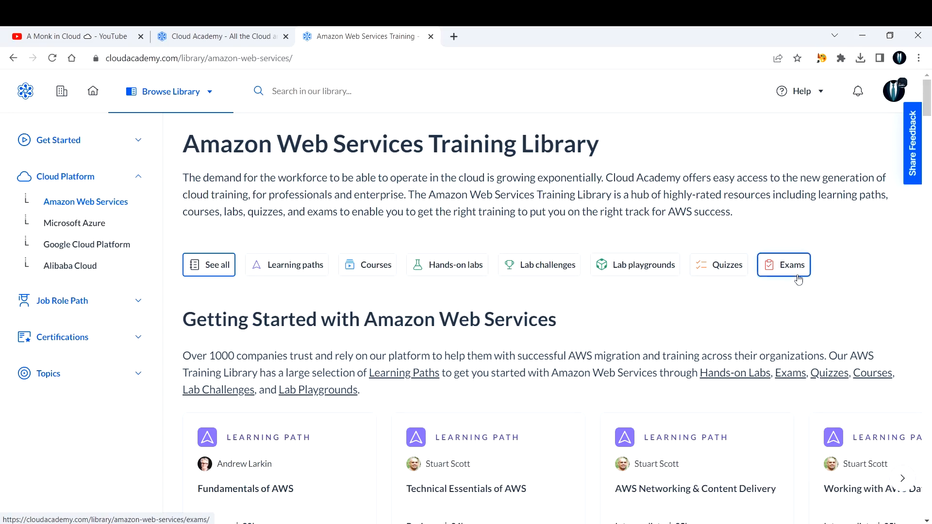
mouse_move(788, 286)
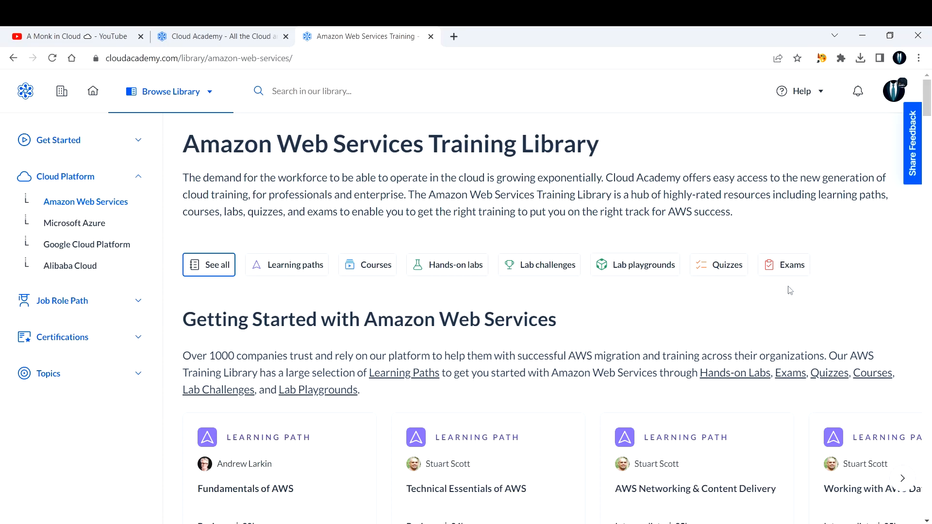
scroll("down", 3)
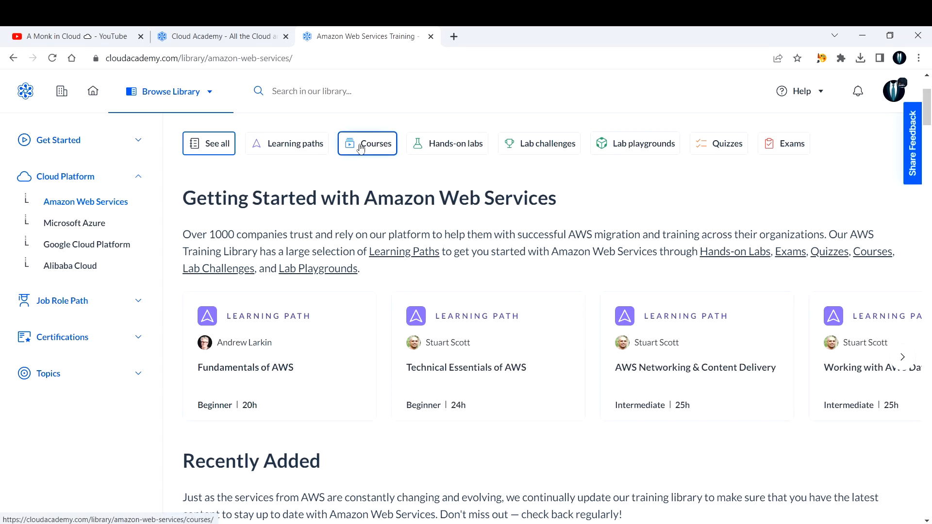
left_click(367, 143)
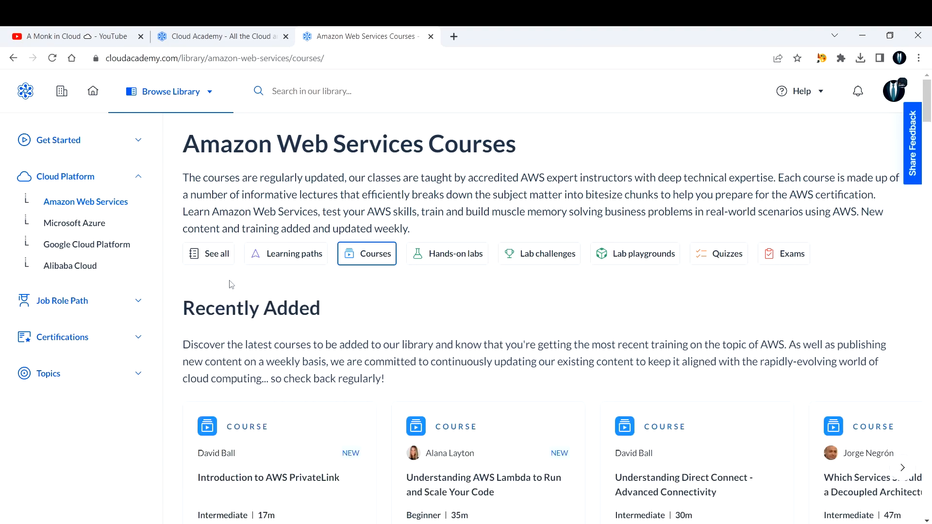
scroll("down", 3)
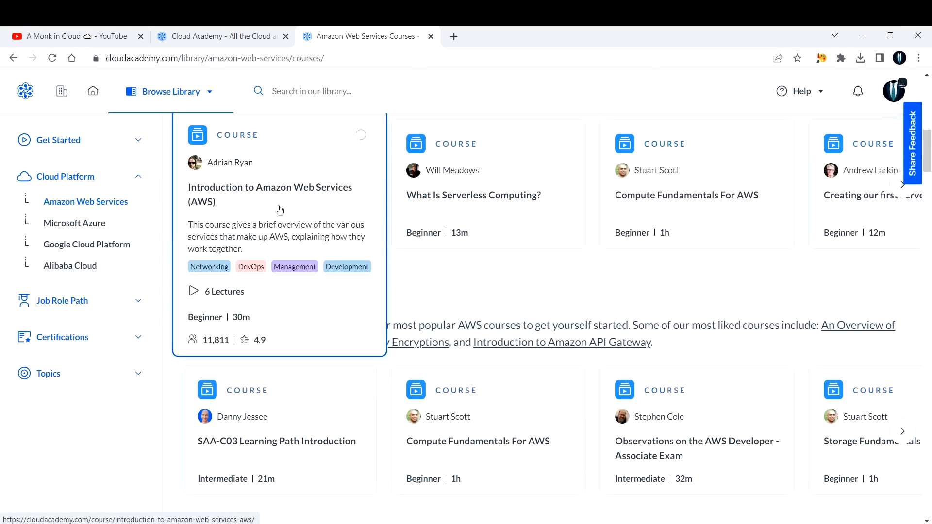
scroll("down", 3)
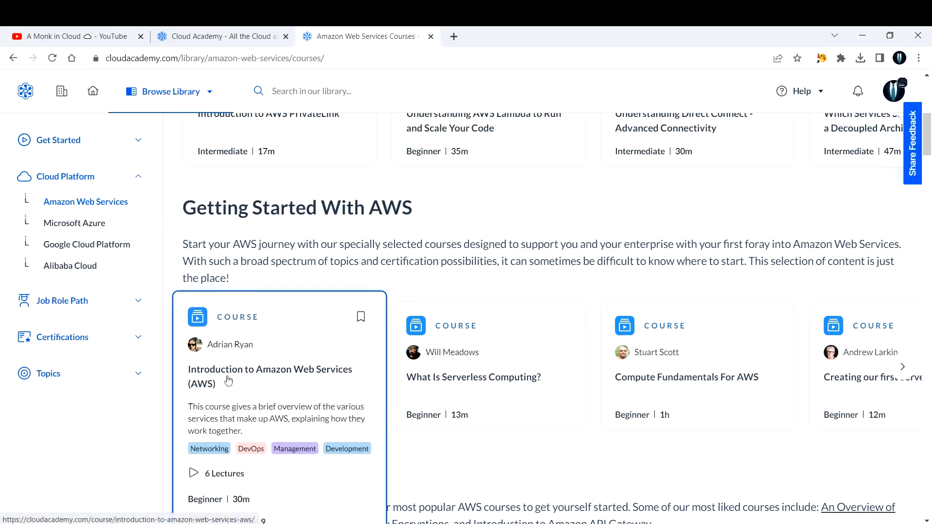
mouse_move(487, 369)
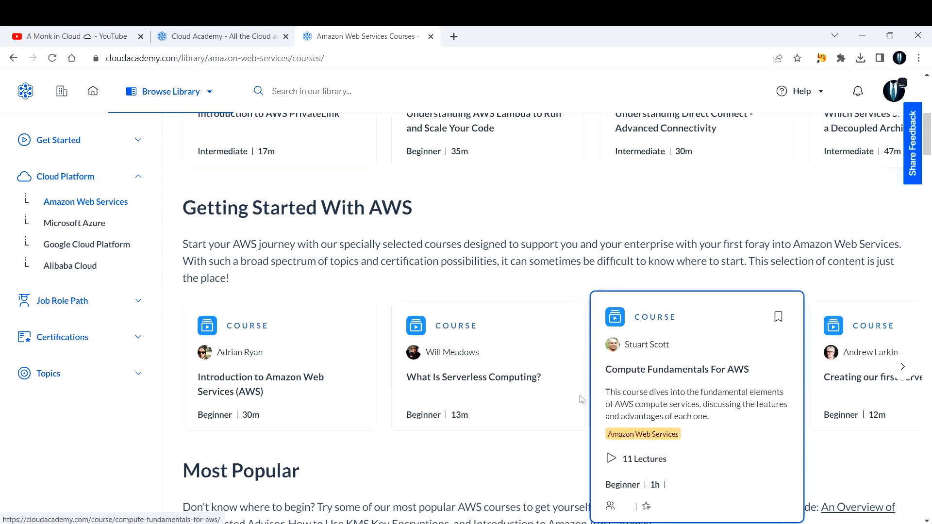
scroll("down", 3)
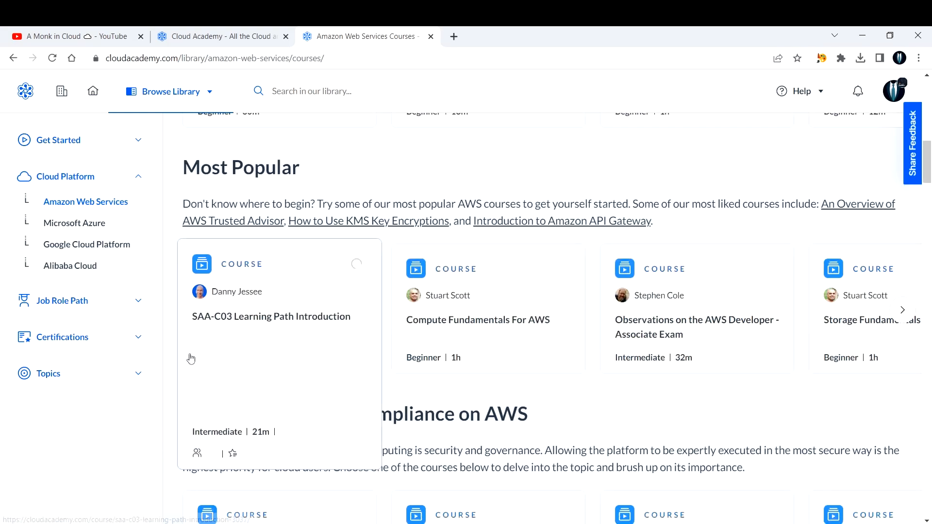
scroll("down", 3)
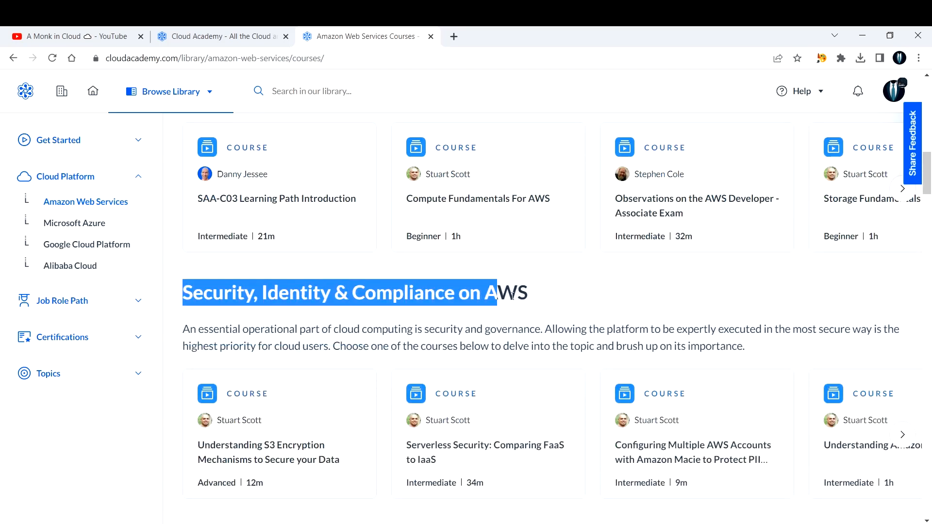
left_click(224, 330)
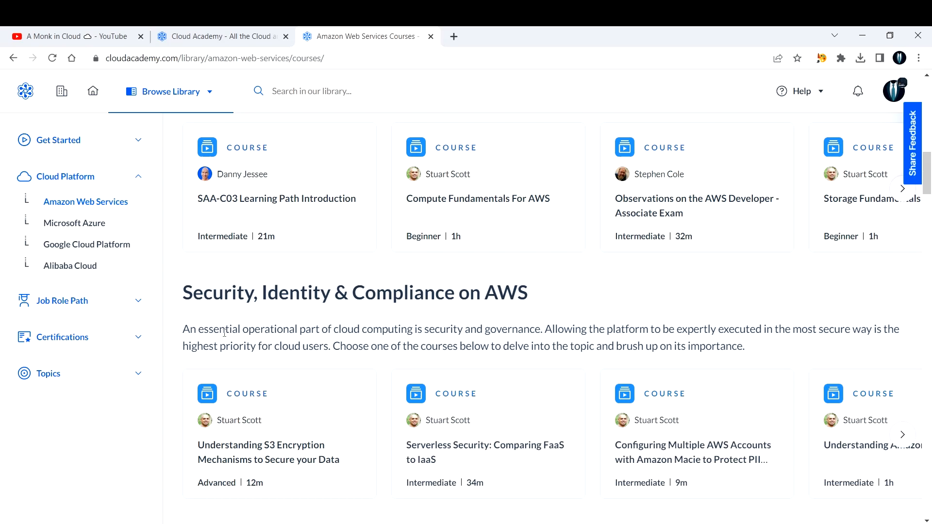
scroll("down", 3)
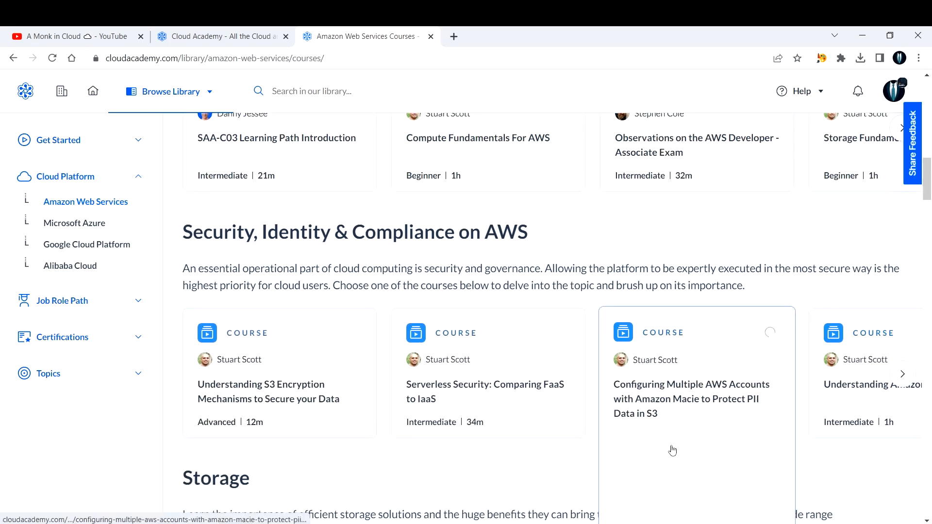
scroll("down", 3)
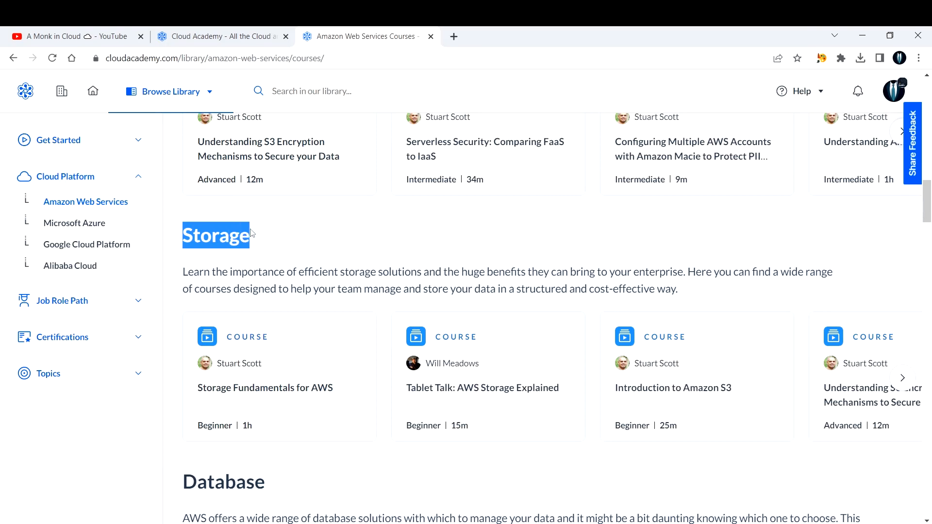
left_click(249, 234)
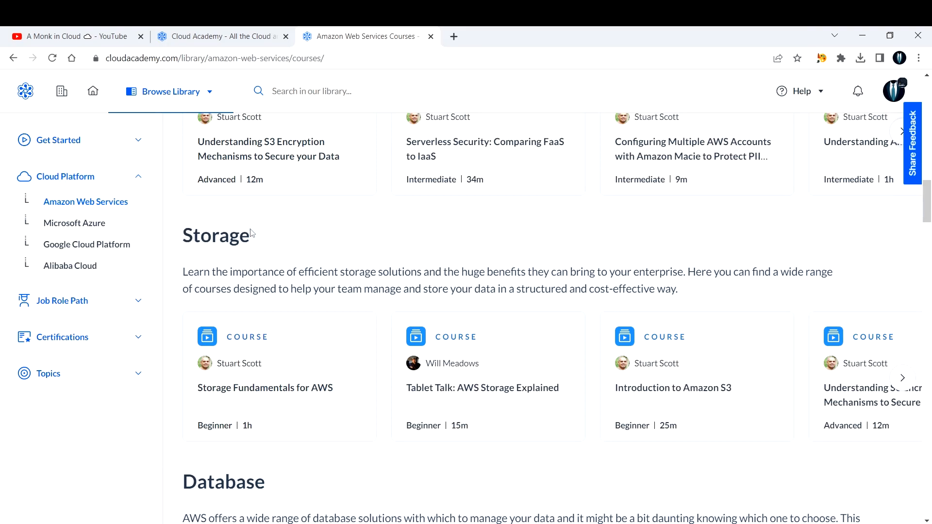
left_click(264, 388)
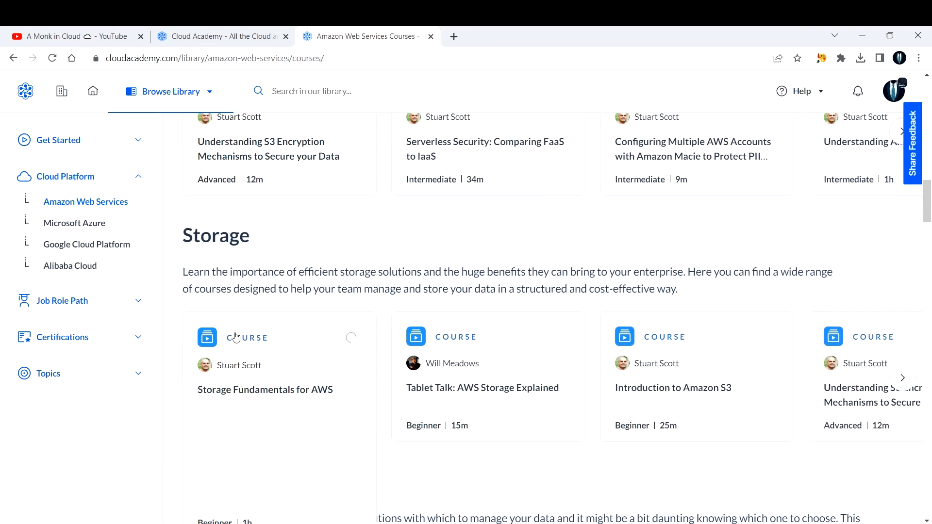
scroll("down", 3)
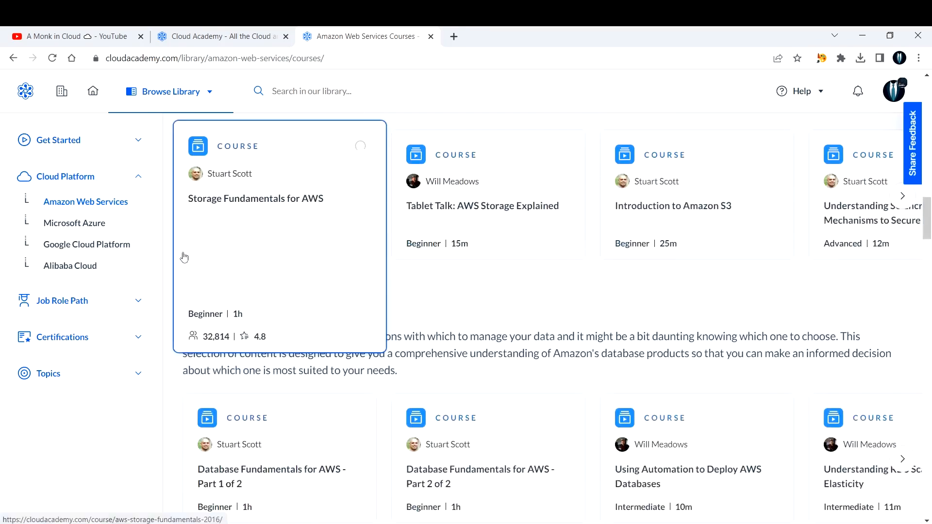
scroll("down", 3)
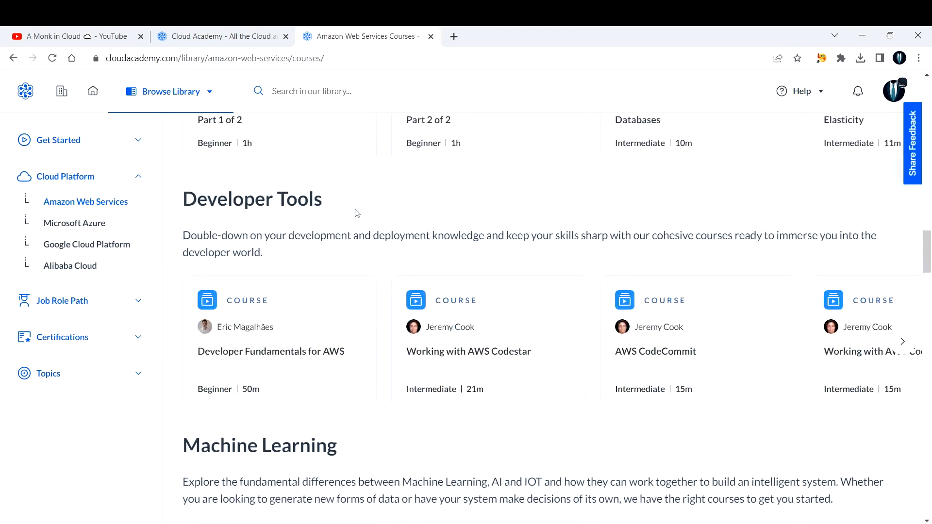
scroll("down", 3)
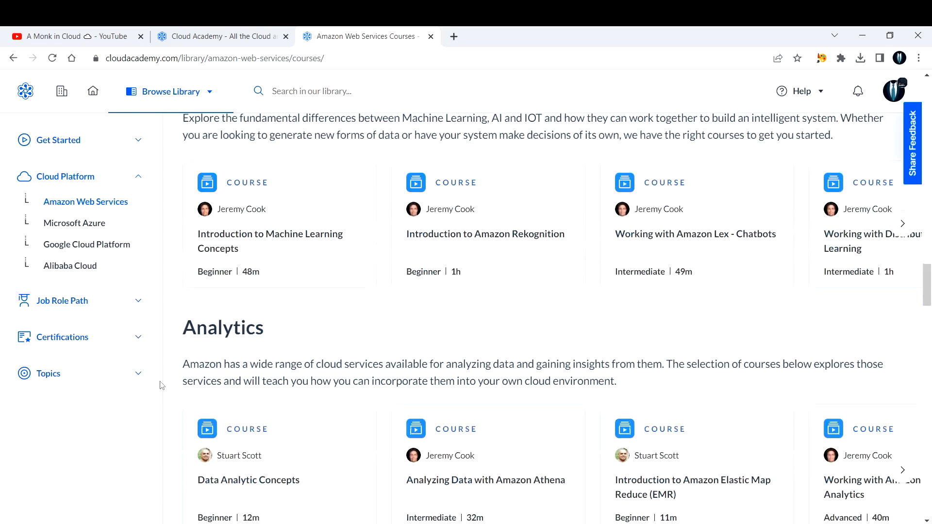
scroll("down", 3)
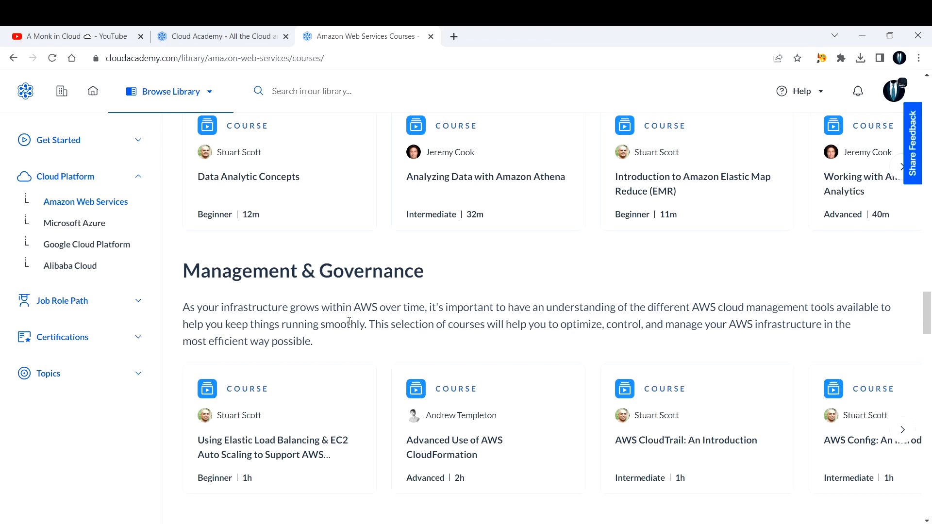
scroll("down", 3)
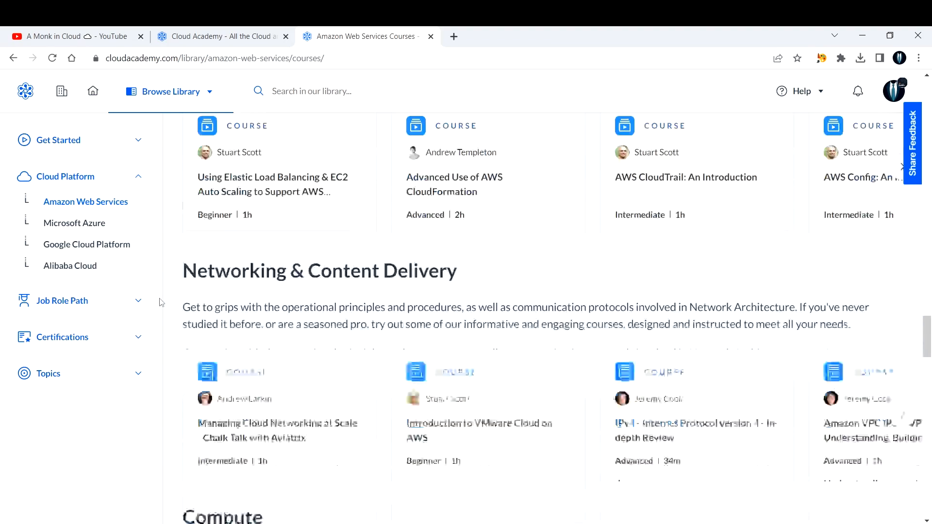
scroll("down", 3)
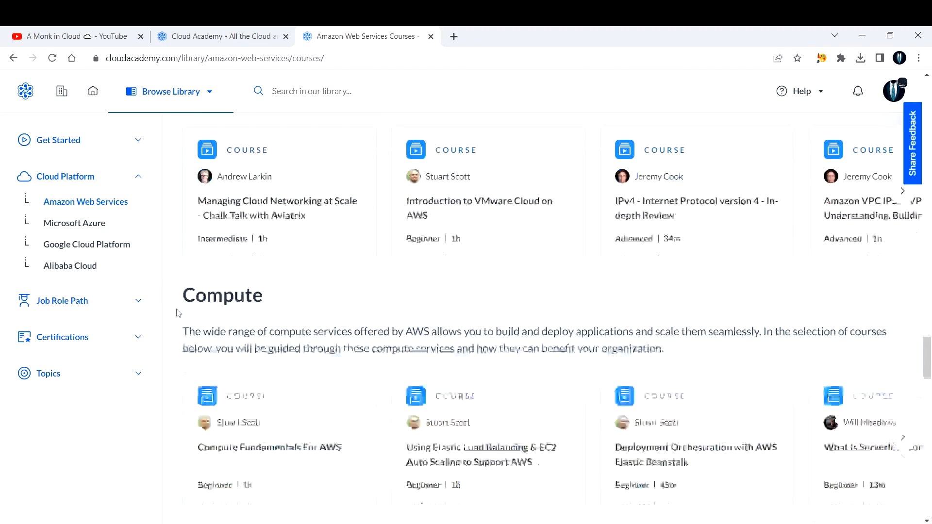
scroll("down", 3)
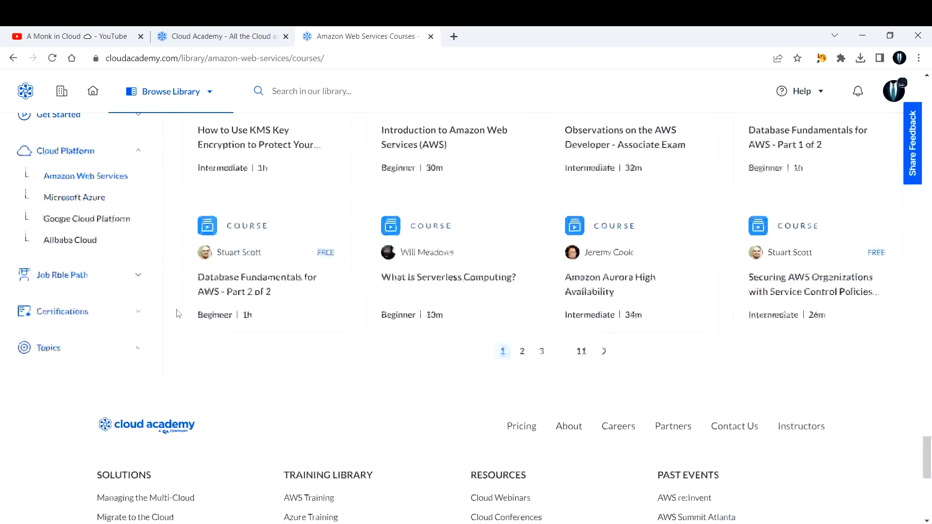
scroll("up", 3)
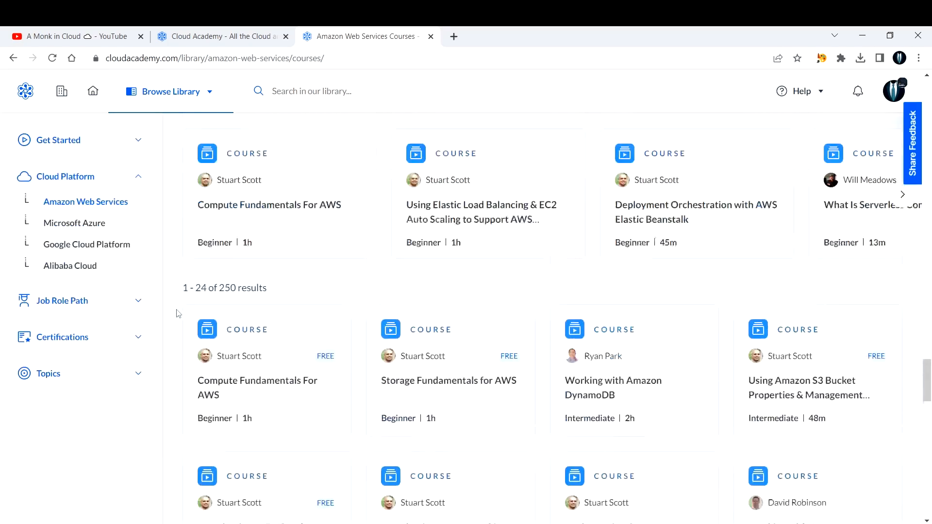
scroll("down", 3)
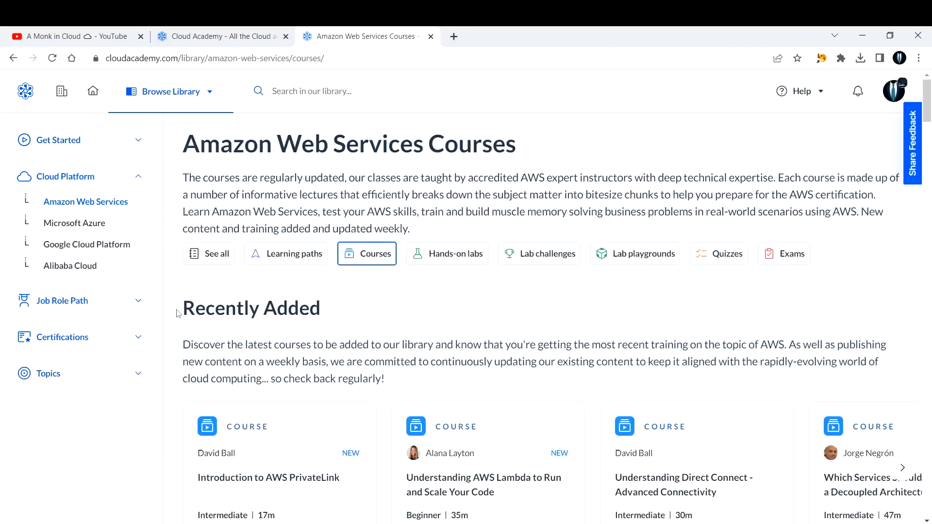
left_click(454, 253)
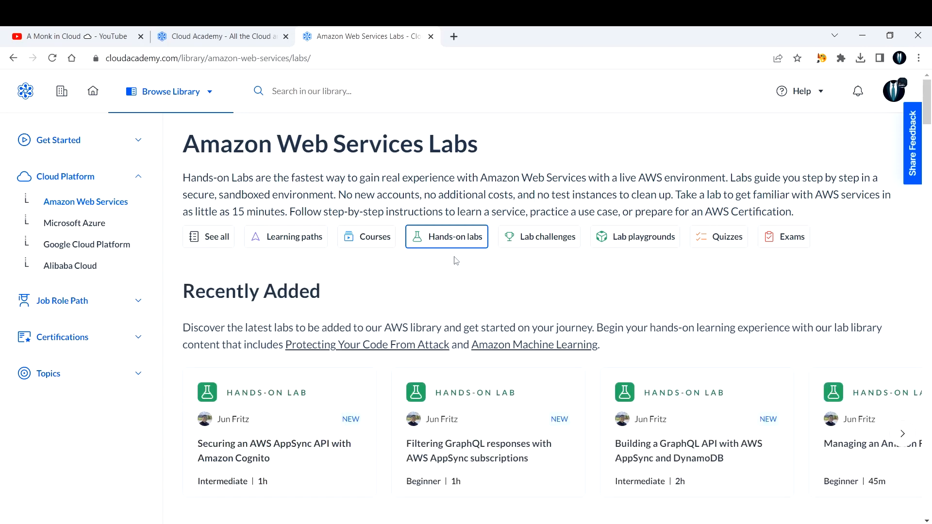
- Open the Securing an AWS AppSync API with Amazon Cognito hands-on lab
scroll("down", 3)
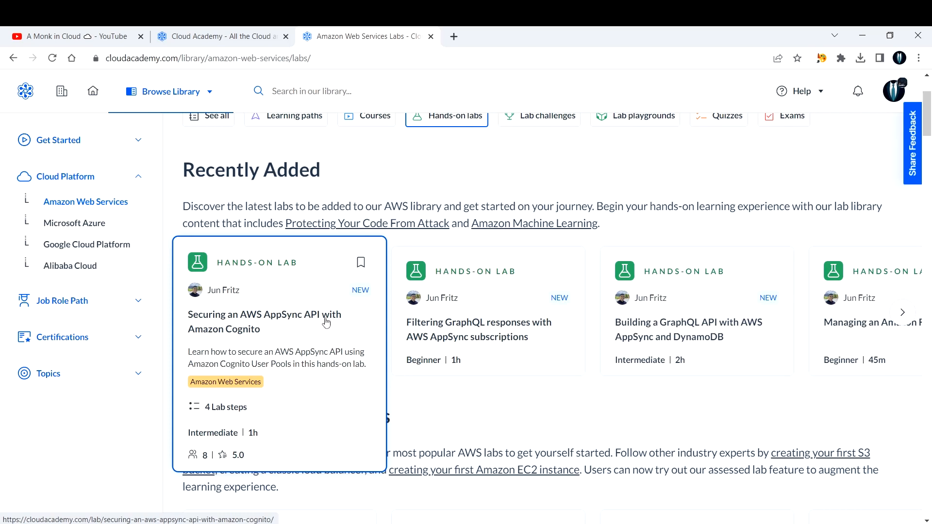
mouse_move(239, 344)
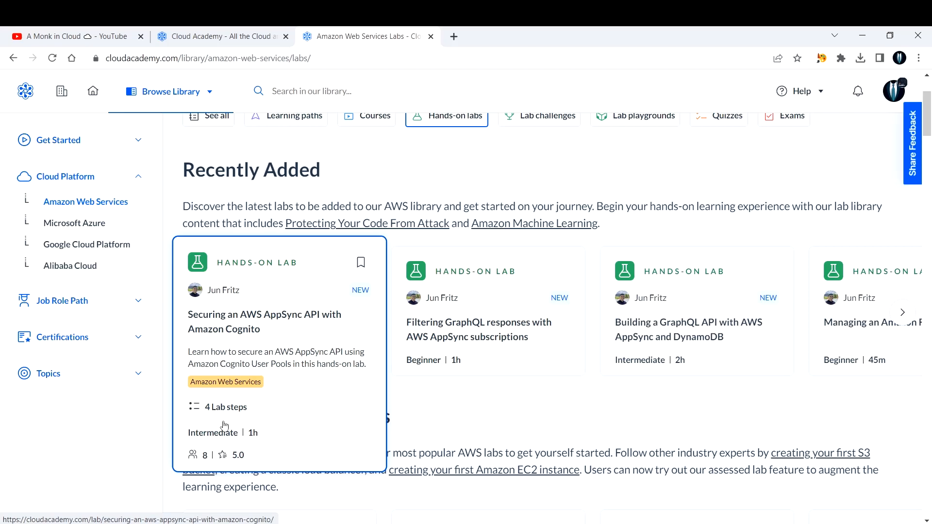
left_click(264, 321)
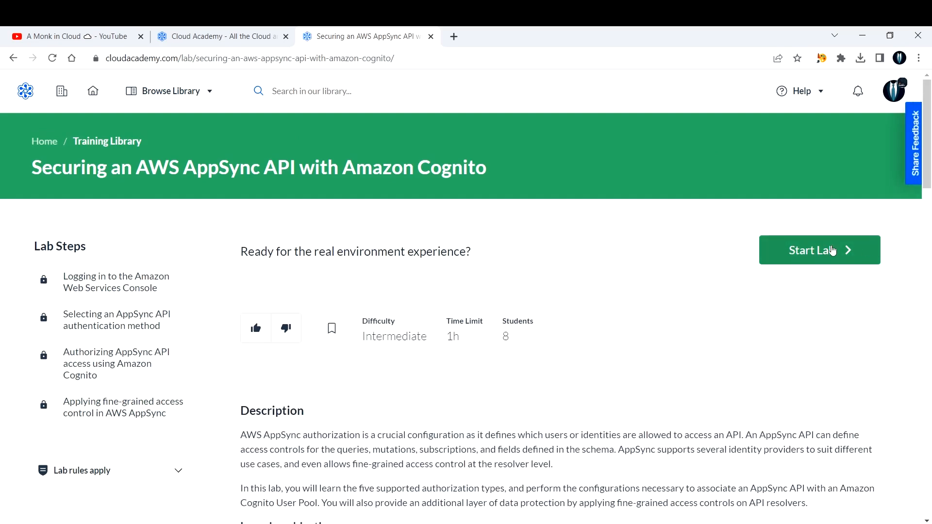
mouse_move(86, 281)
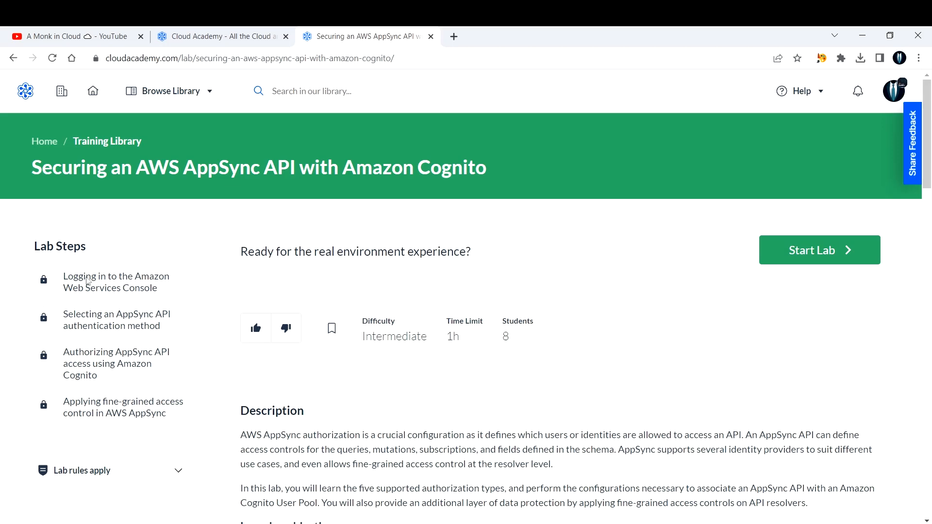
mouse_move(171, 309)
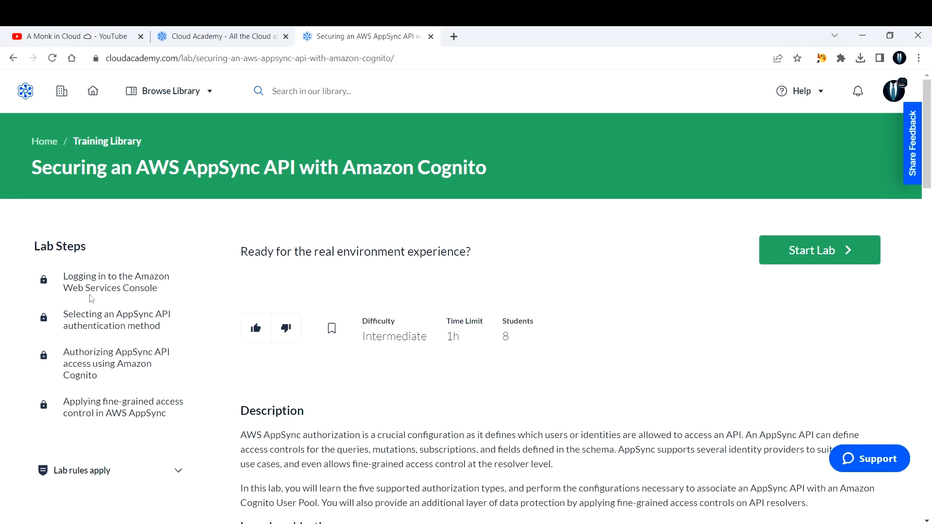
scroll("down", 3)
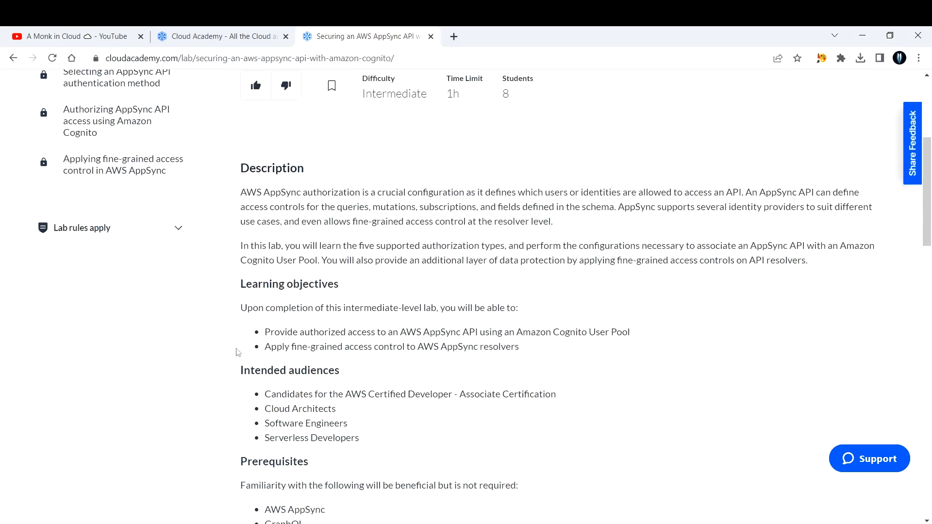
mouse_move(343, 280)
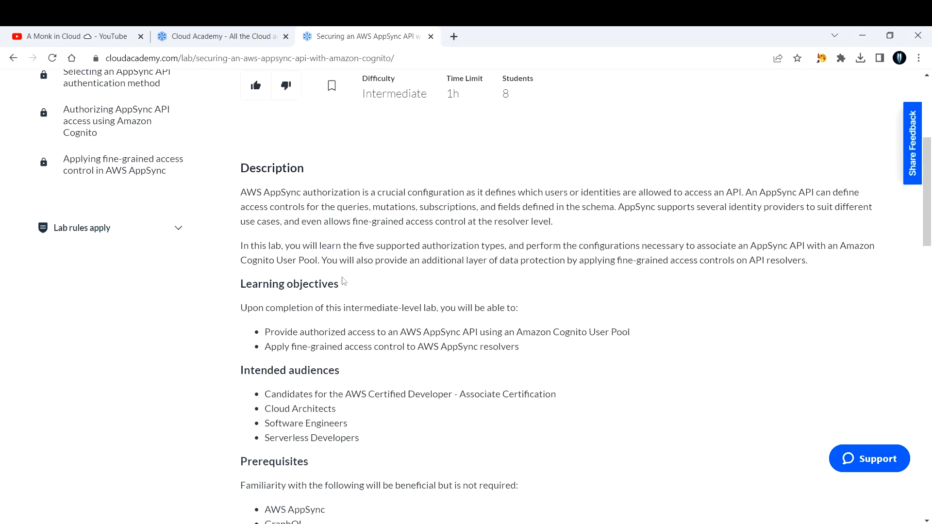
scroll("down", 3)
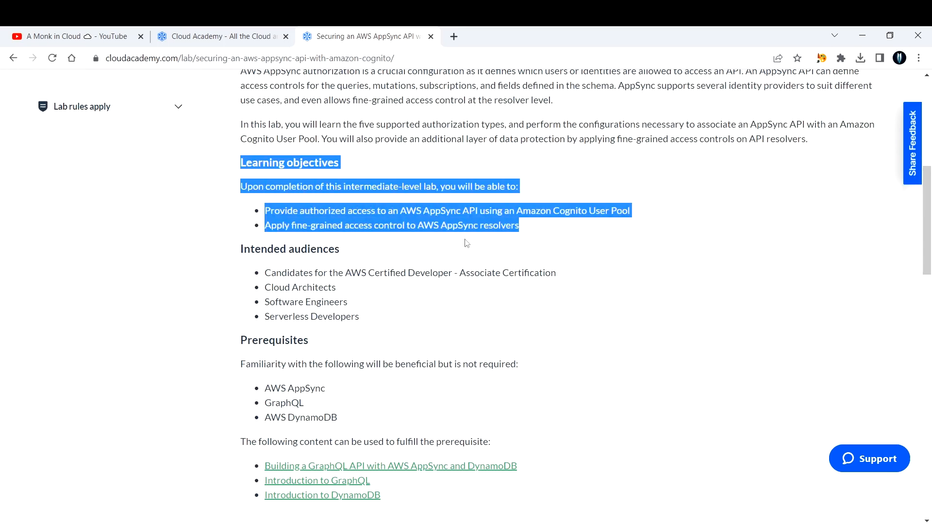
left_click(405, 269)
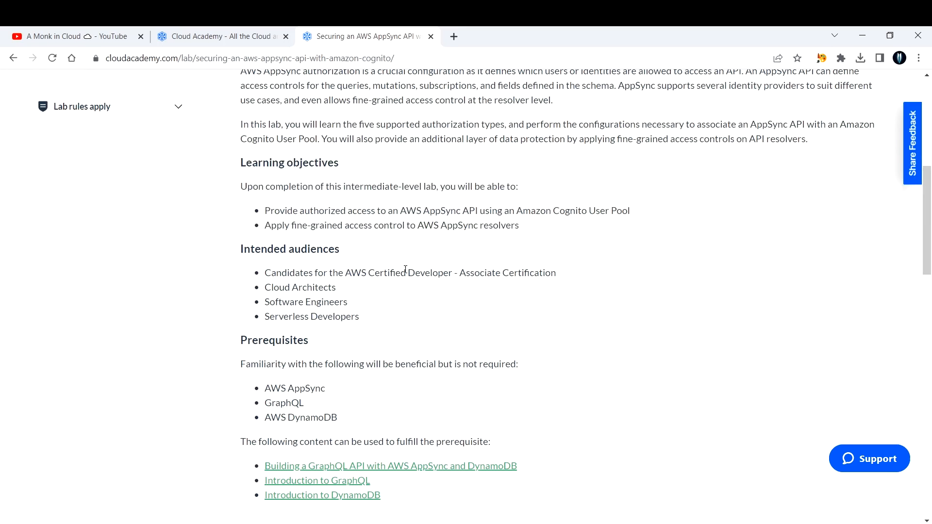
scroll("up", 3)
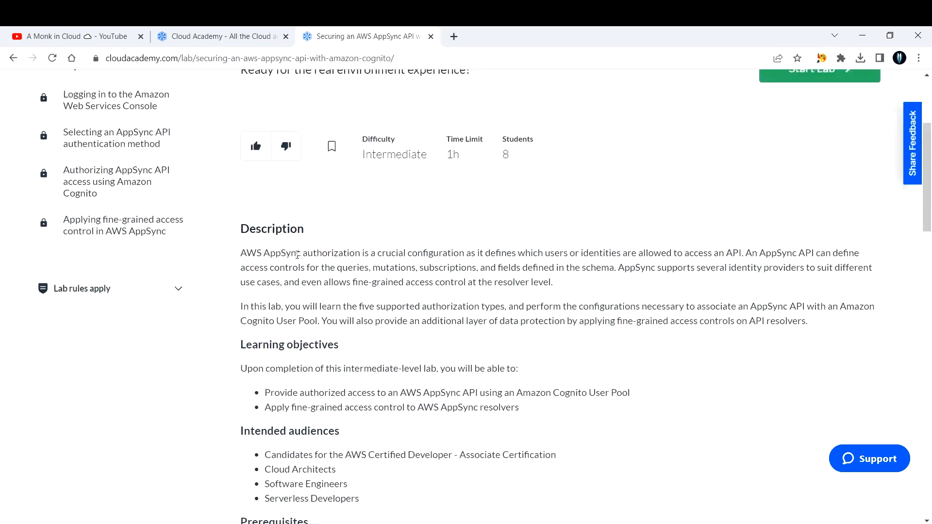
scroll("up", 3)
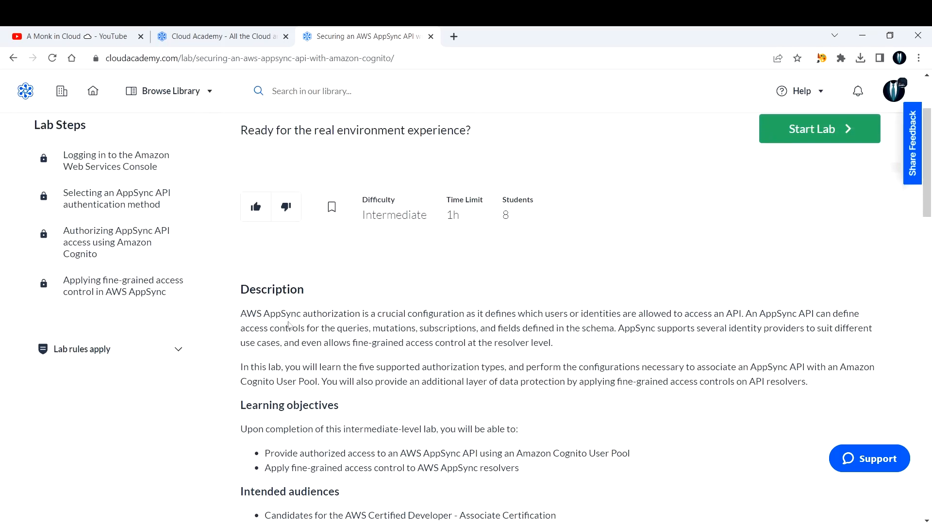
scroll("up", 3)
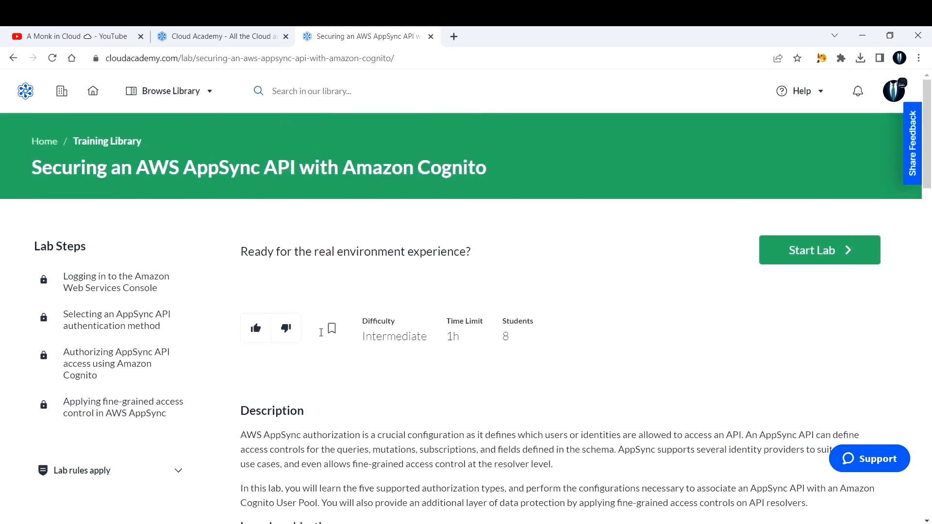
mouse_move(828, 271)
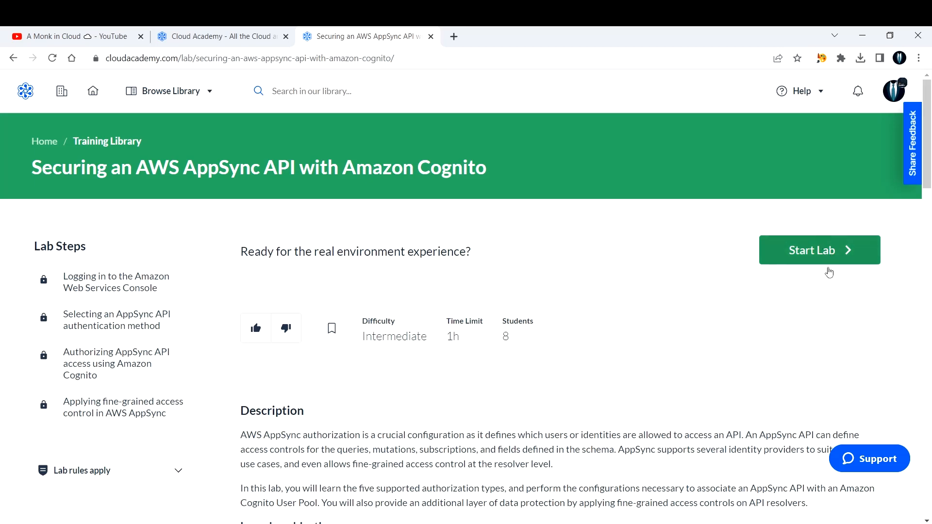
mouse_move(565, 378)
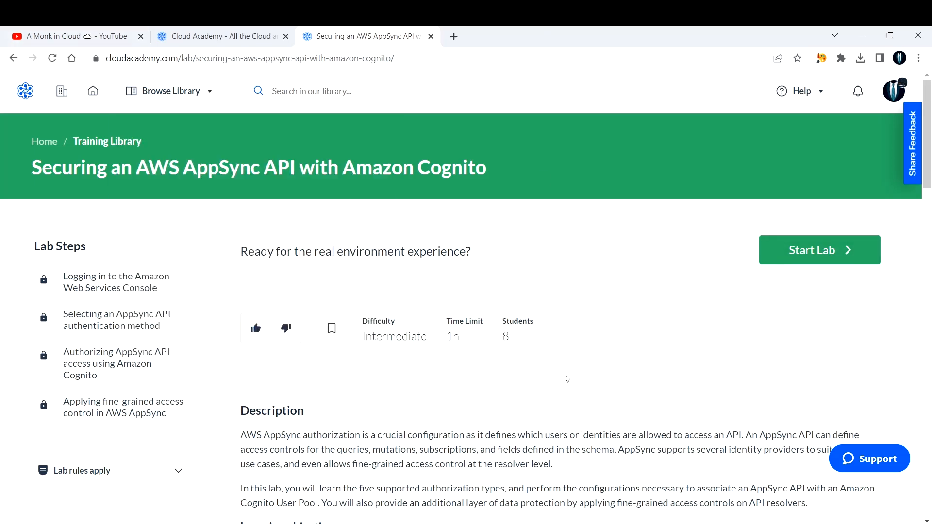
mouse_move(651, 406)
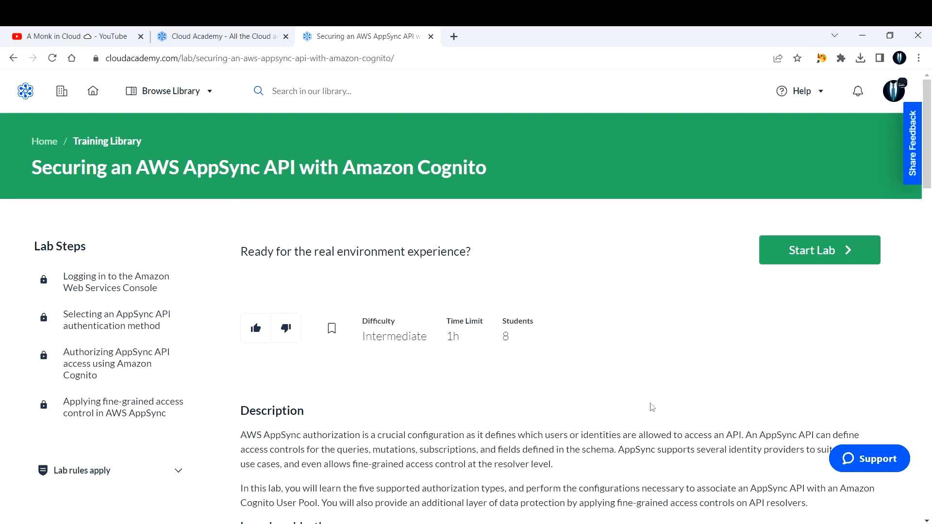
mouse_move(425, 405)
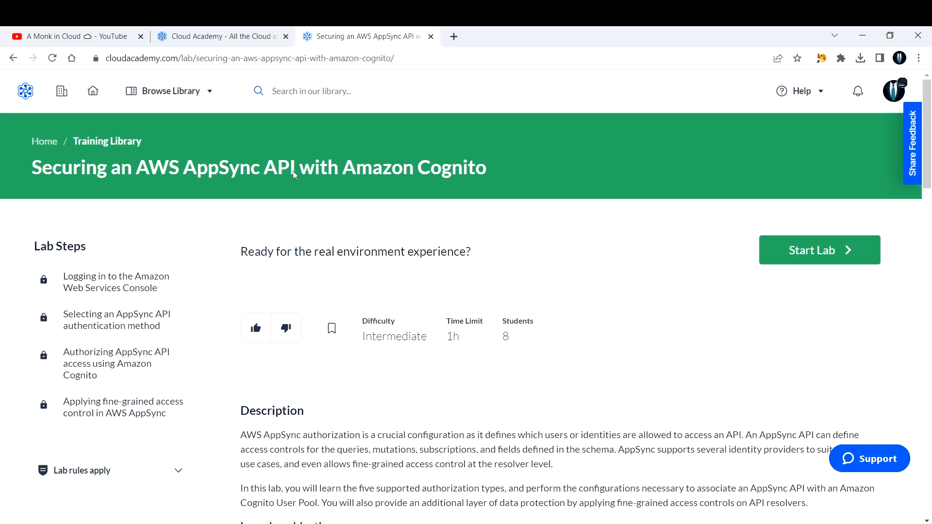
- Choose DevOps from Browse Library and expand Job Role Path in the sidebar
left_click(170, 91)
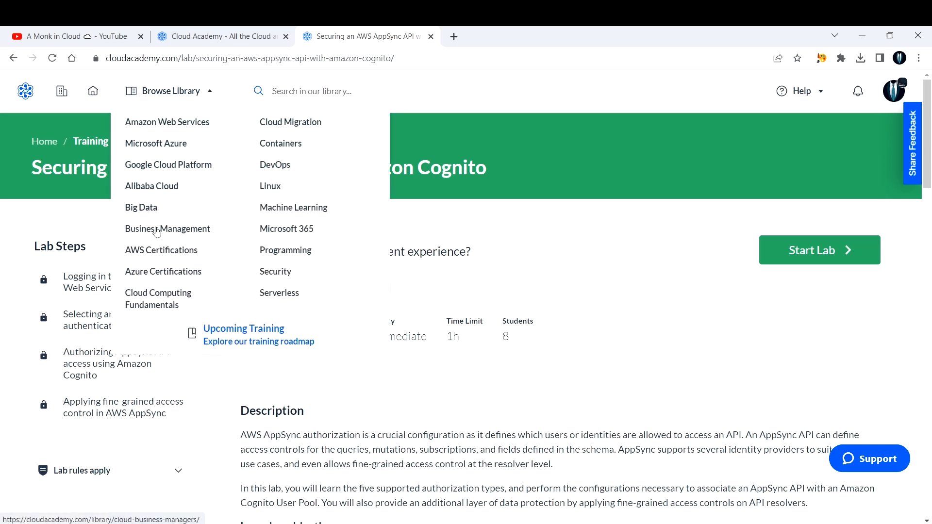
mouse_move(275, 165)
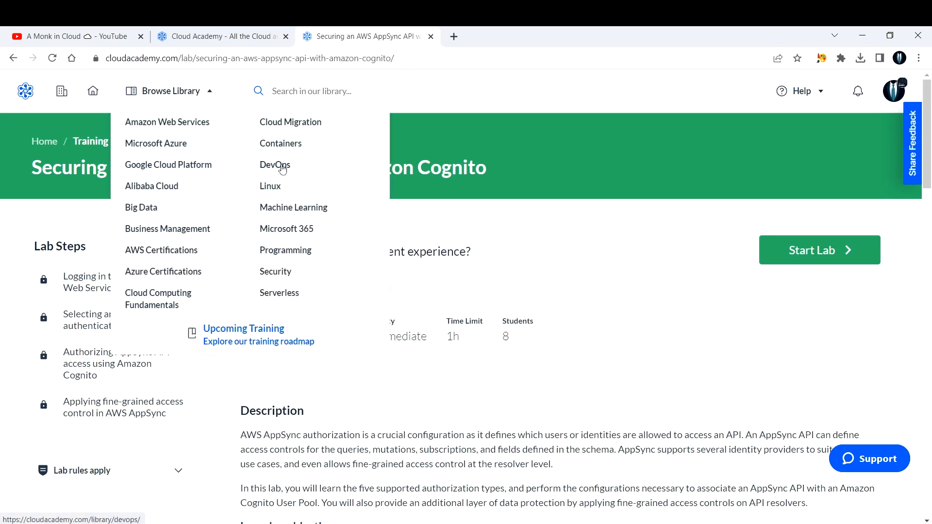
left_click(274, 165)
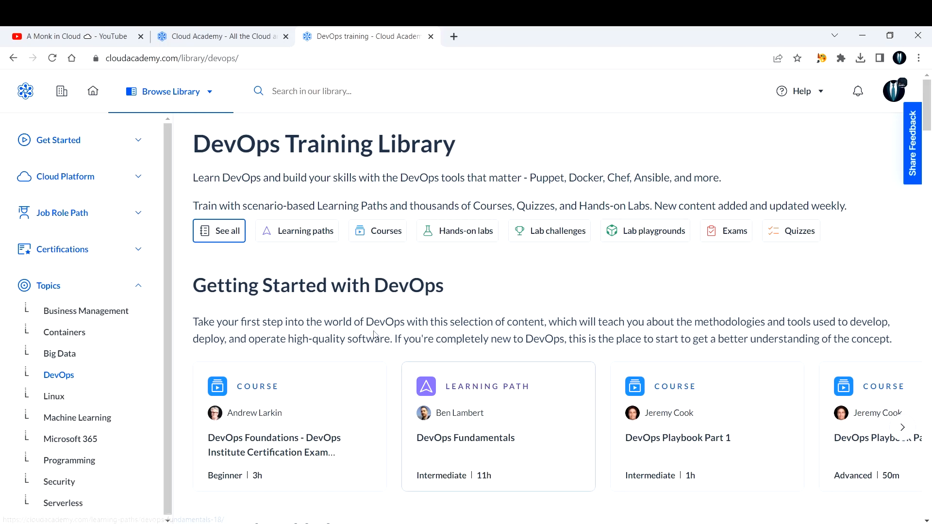
scroll("down", 3)
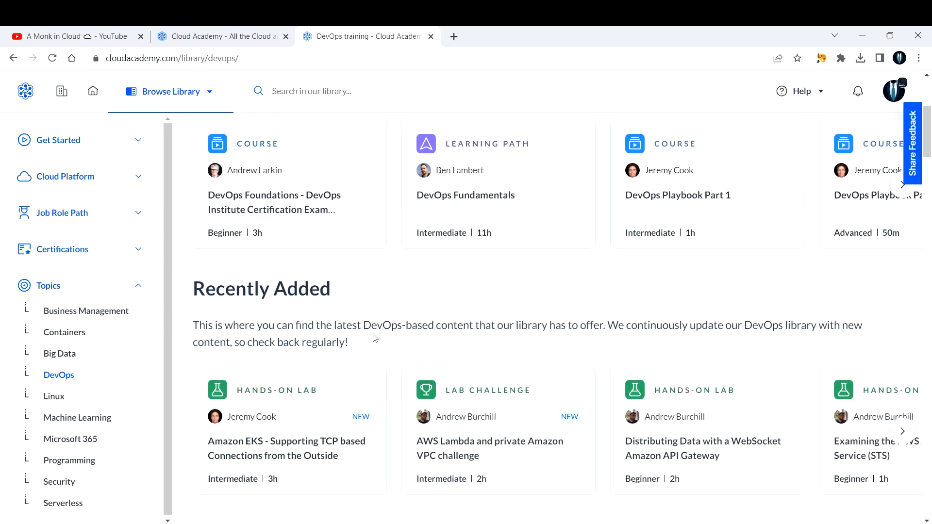
scroll("down", 3)
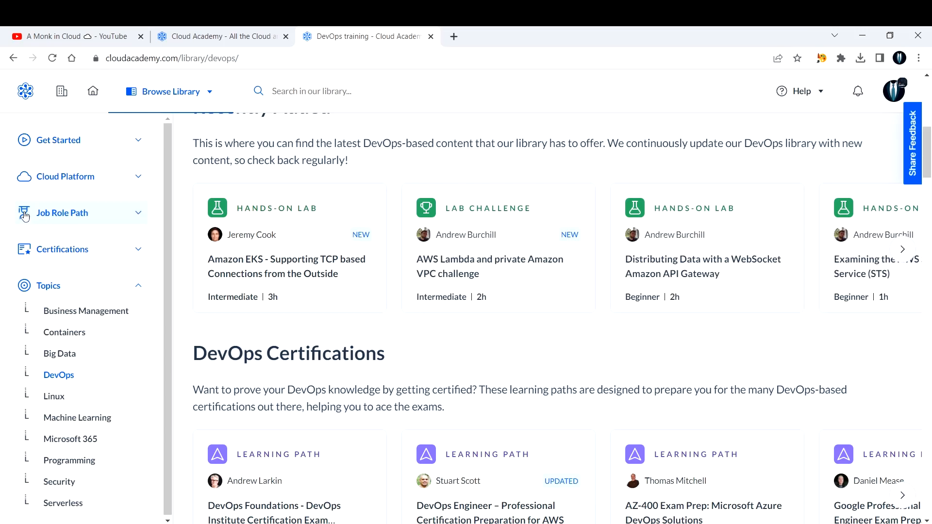
mouse_move(137, 212)
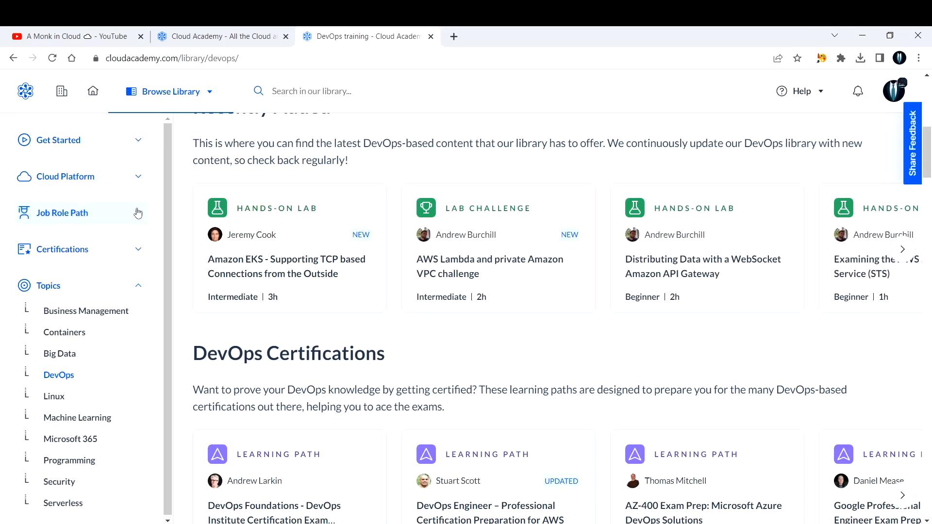
left_click(62, 213)
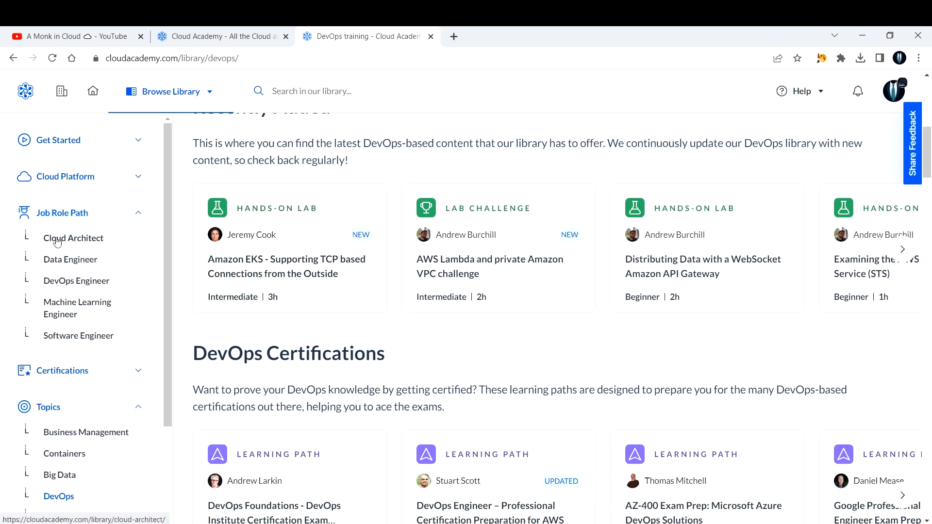
mouse_move(107, 242)
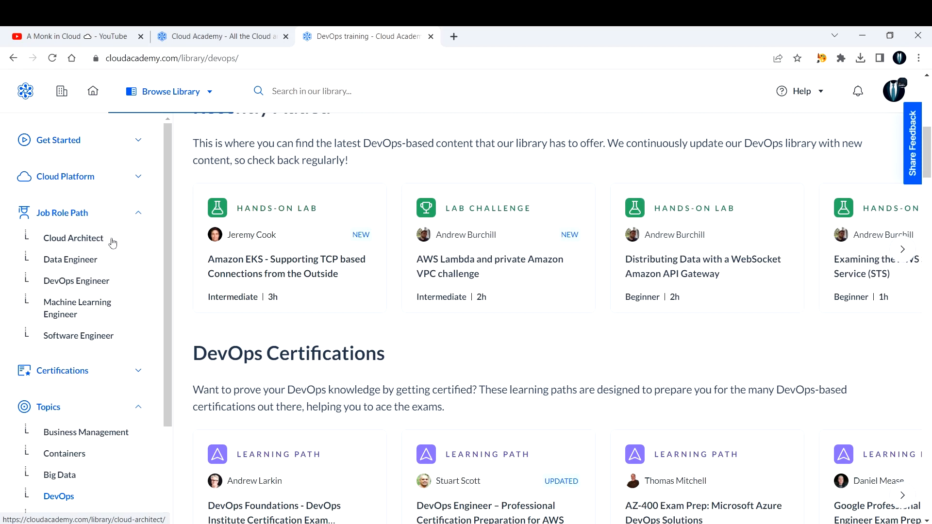
mouse_move(106, 243)
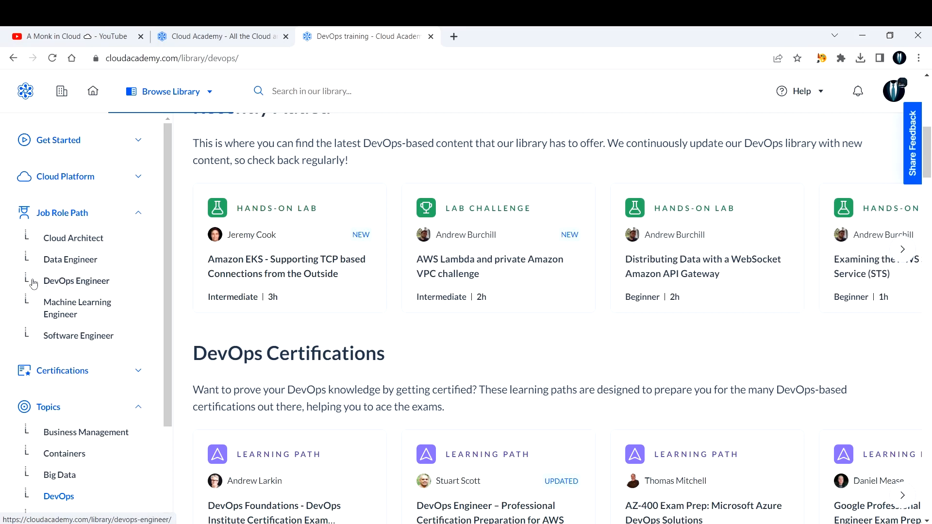
- Open the DevOps Engineer page with its Starter, Intermediate and Proficient paths
left_click(75, 280)
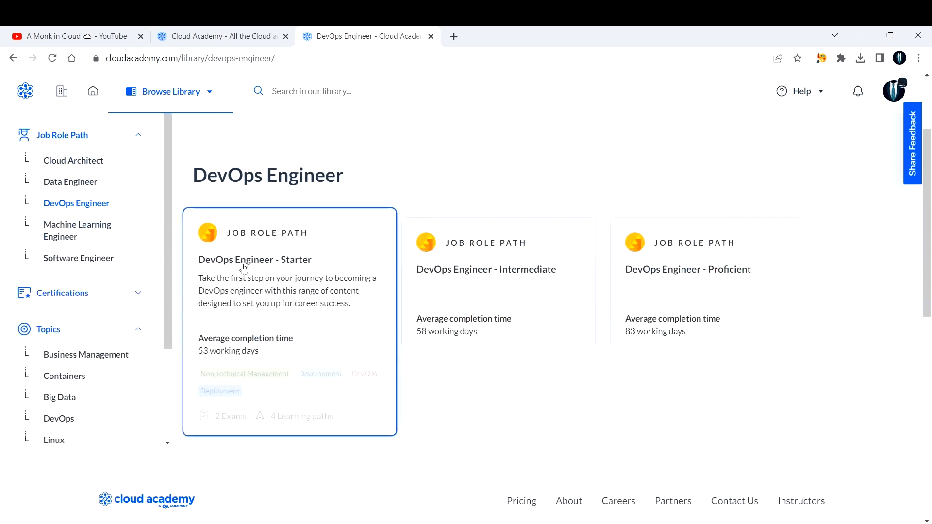
mouse_move(271, 266)
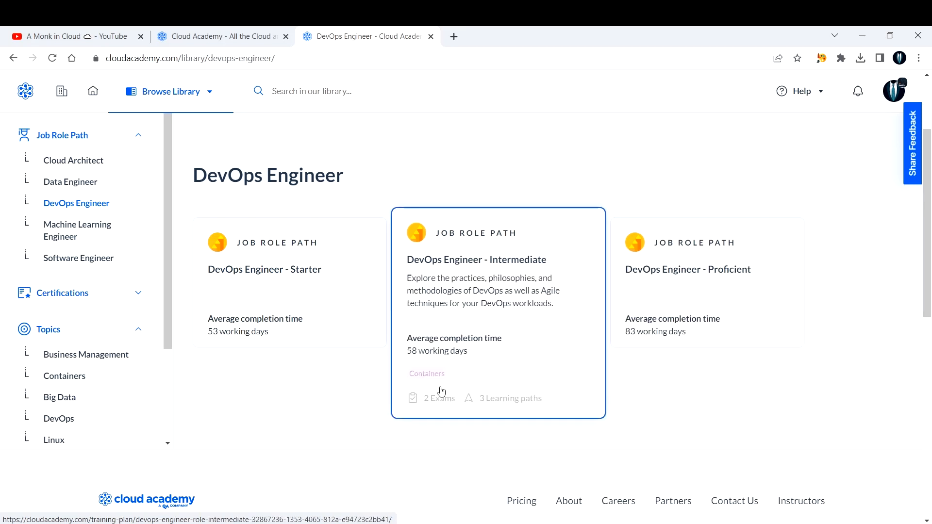
mouse_move(491, 424)
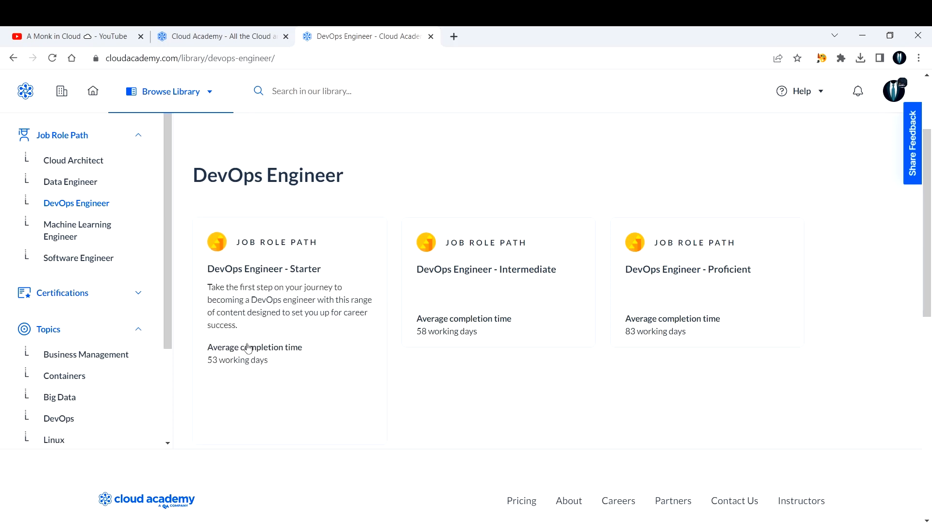
mouse_move(215, 362)
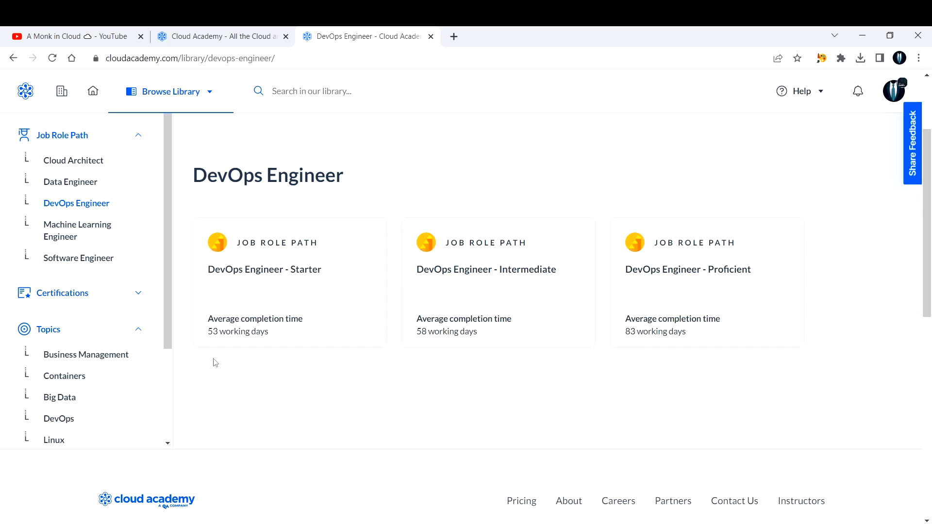
mouse_move(289, 282)
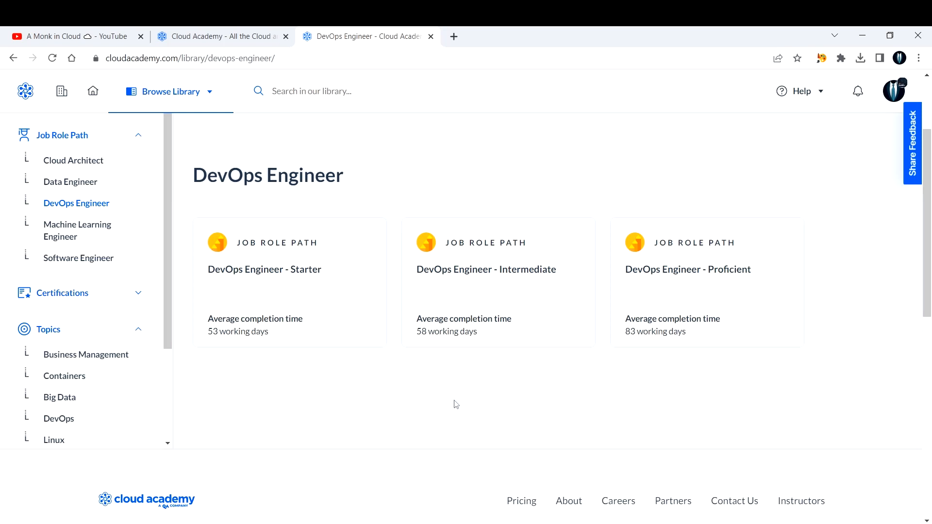
mouse_move(454, 385)
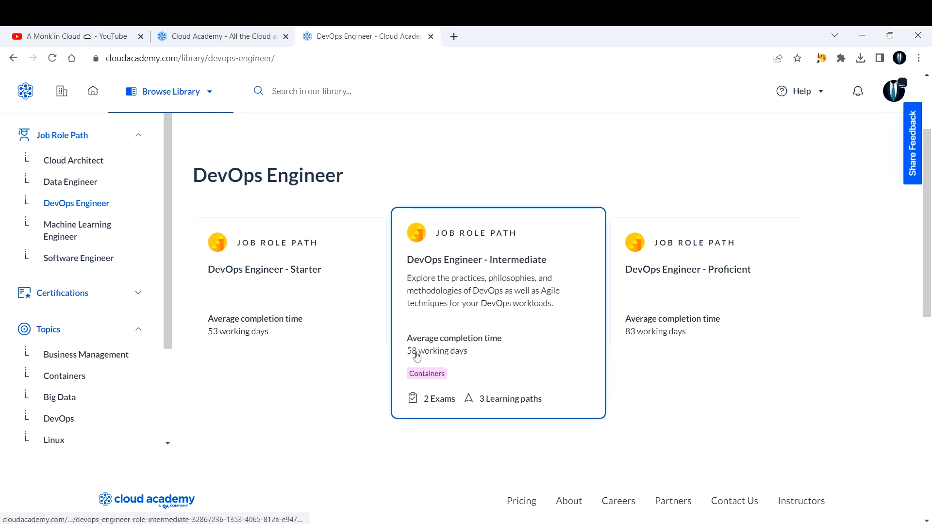
mouse_move(449, 361)
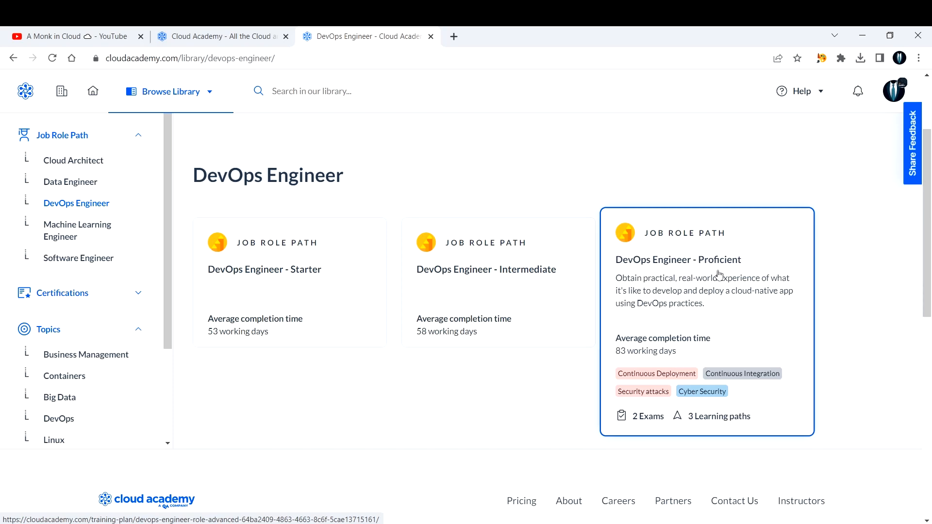
scroll("up", 3)
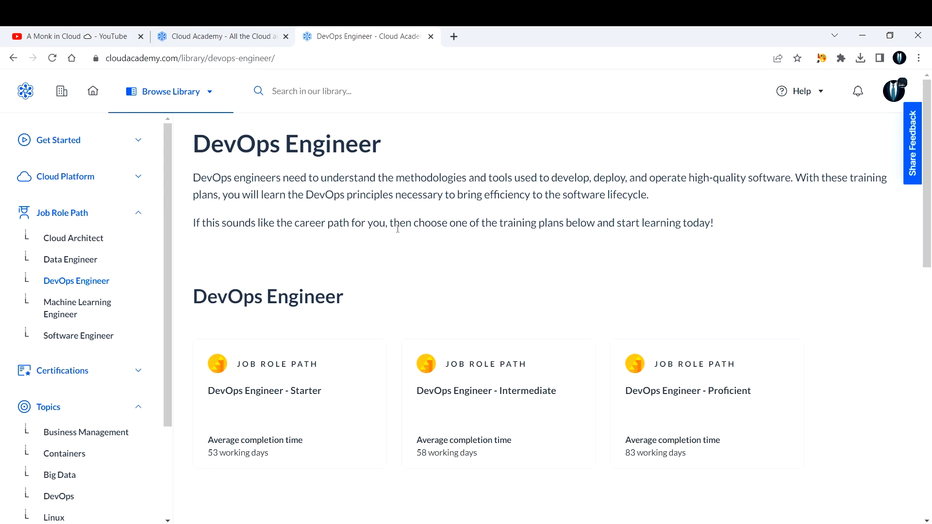
mouse_move(403, 235)
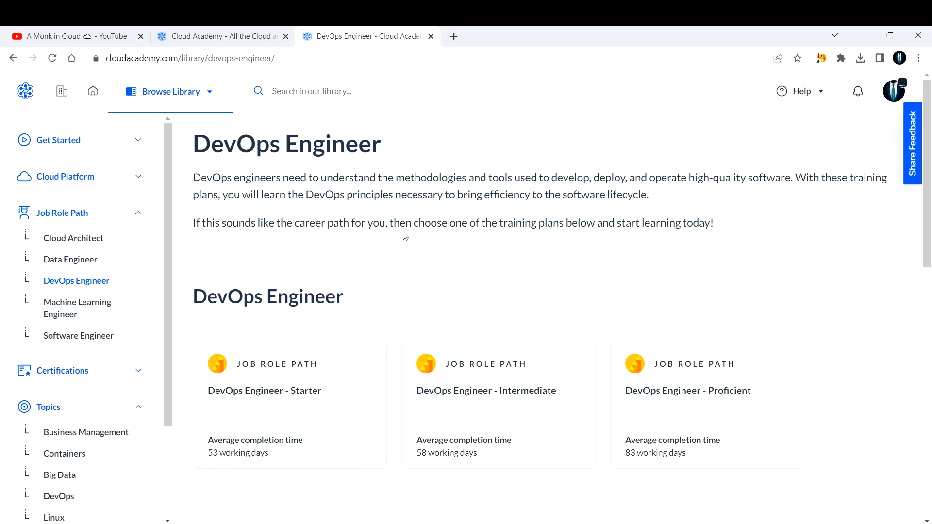
left_click(170, 91)
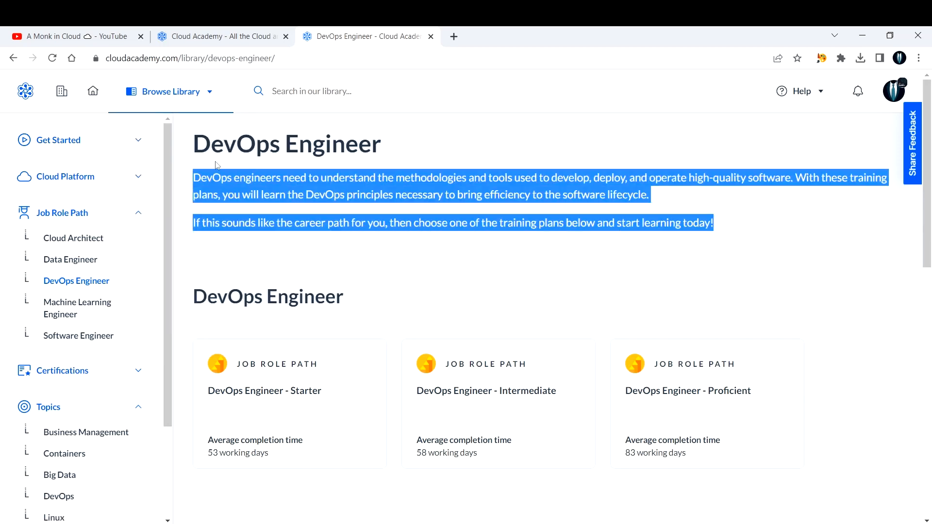
left_click(347, 189)
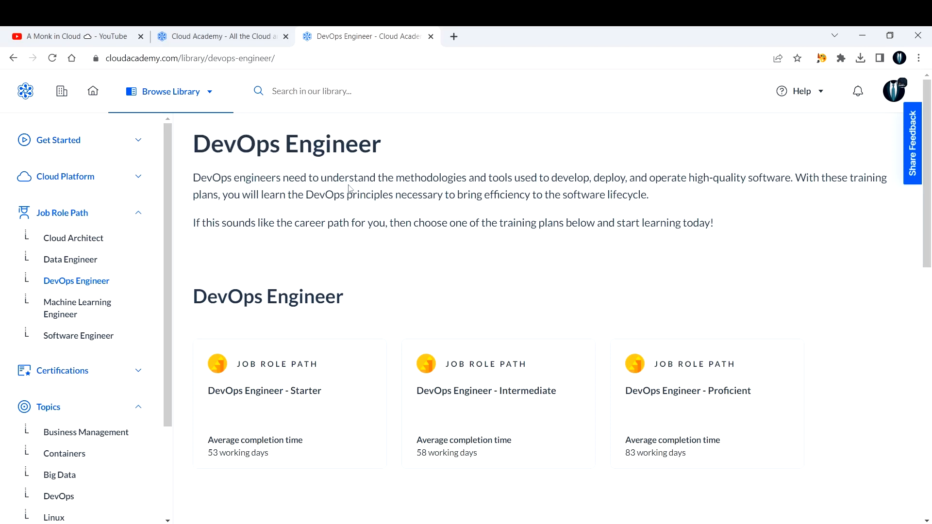